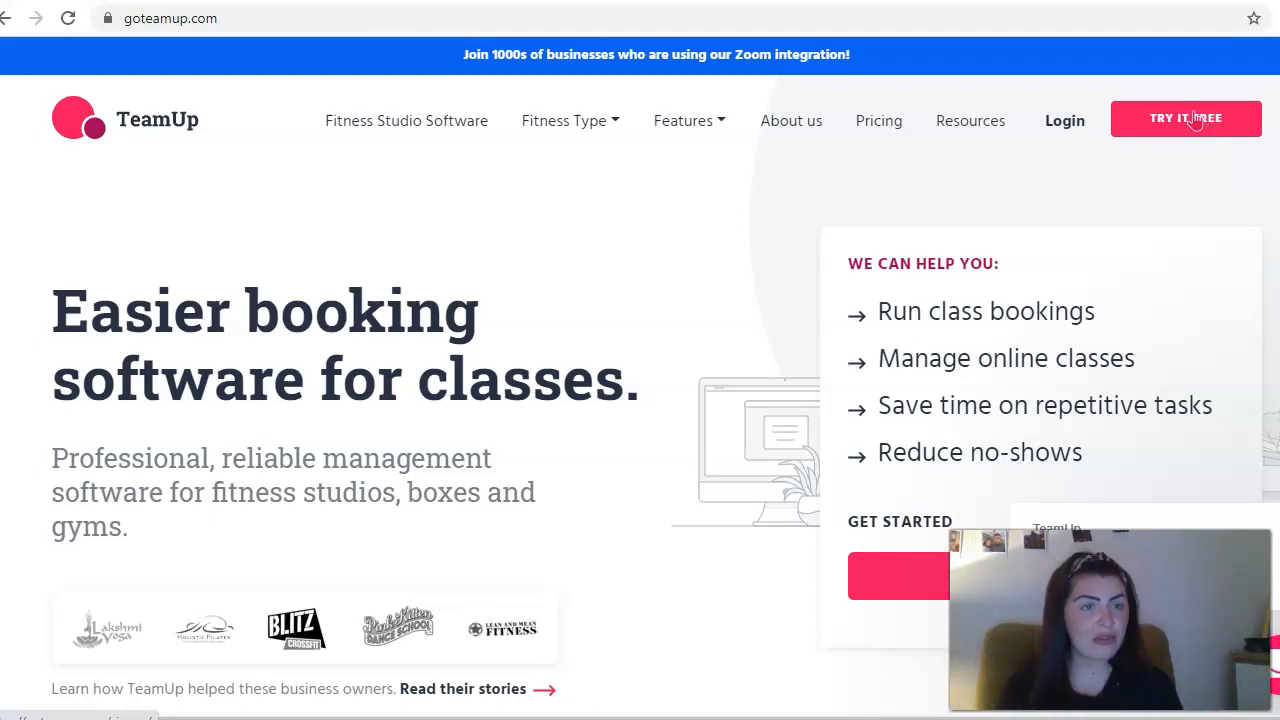
Go to the free-trial signup page via 'Try it free' on goteamup.com.
left_click(1186, 118)
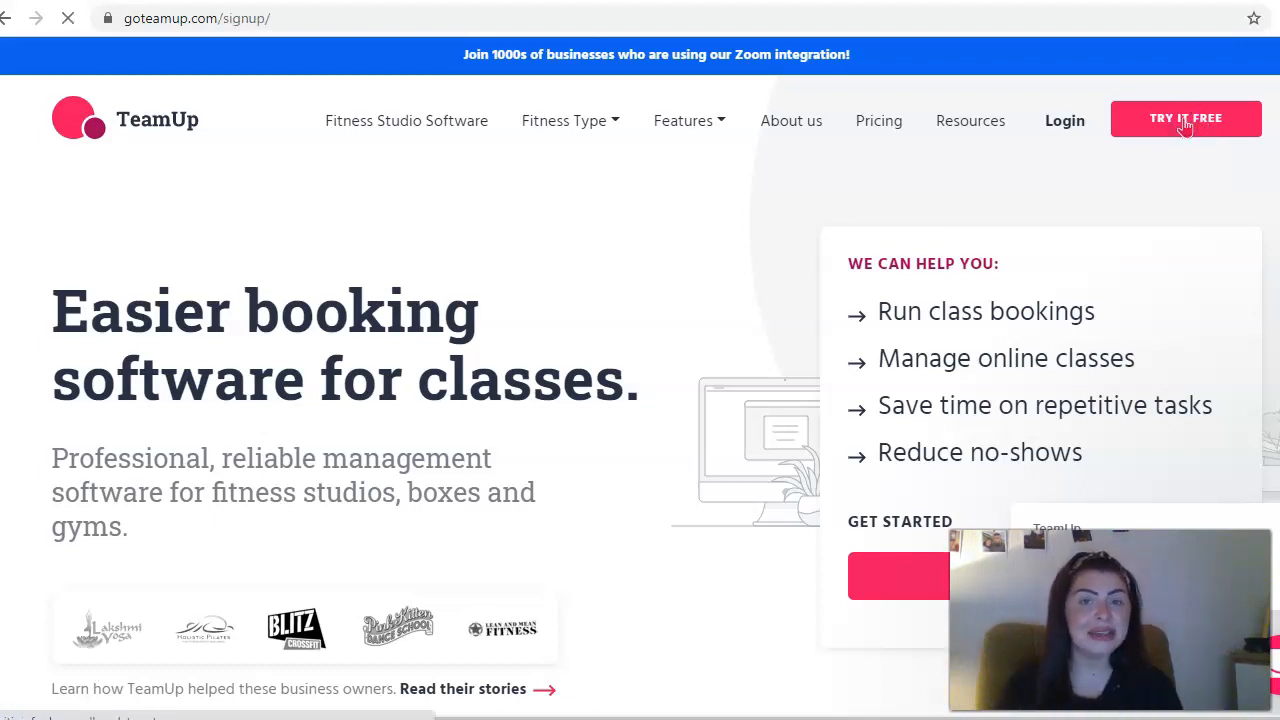
left_click(1184, 118)
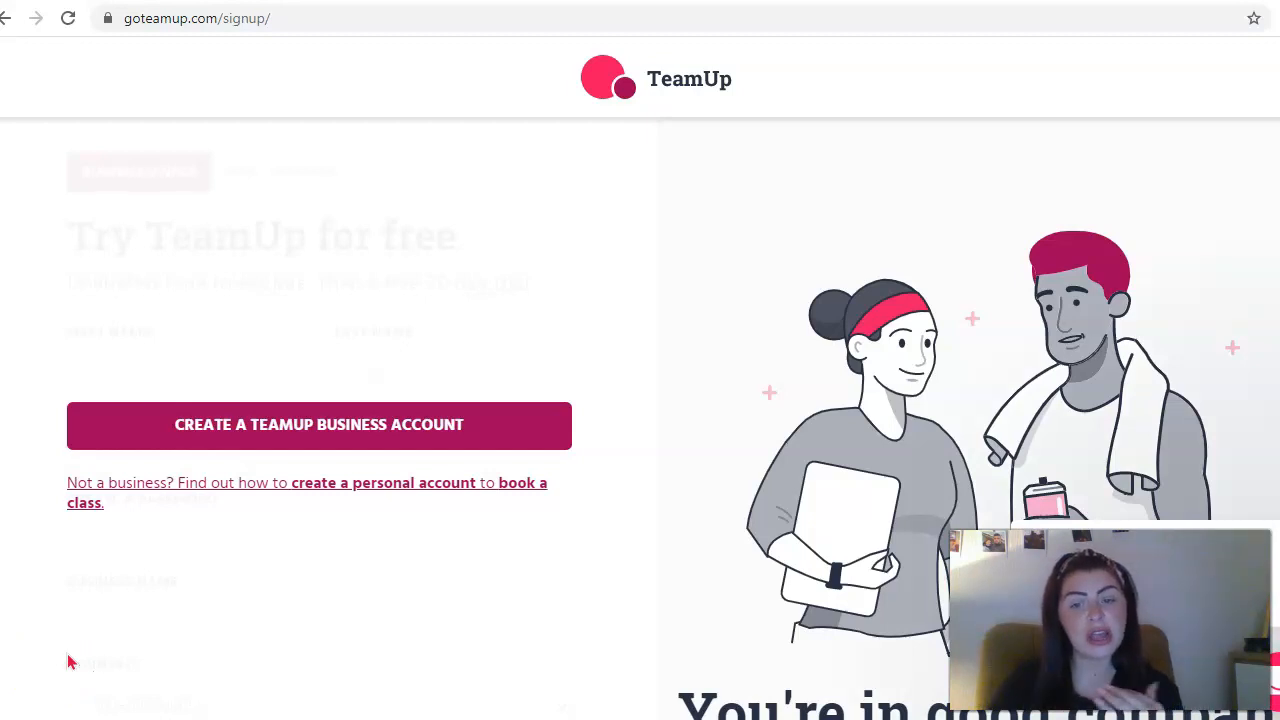
mouse_move(264, 500)
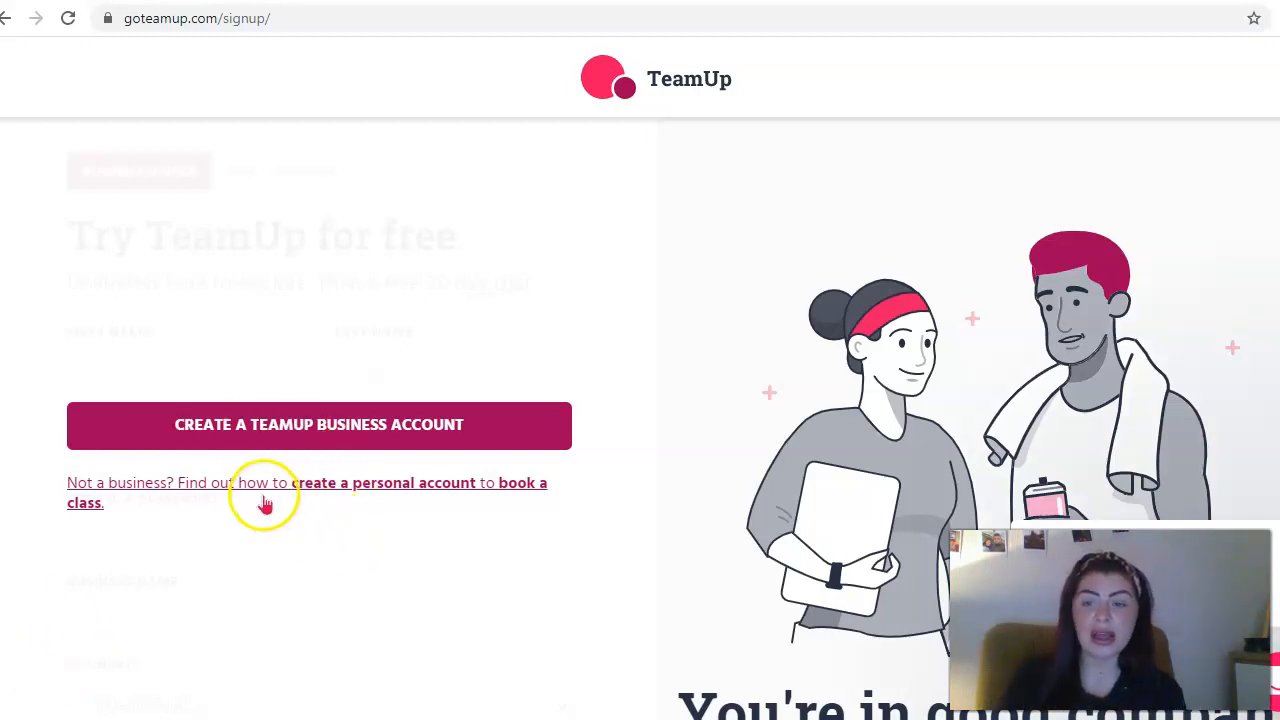
mouse_move(304, 508)
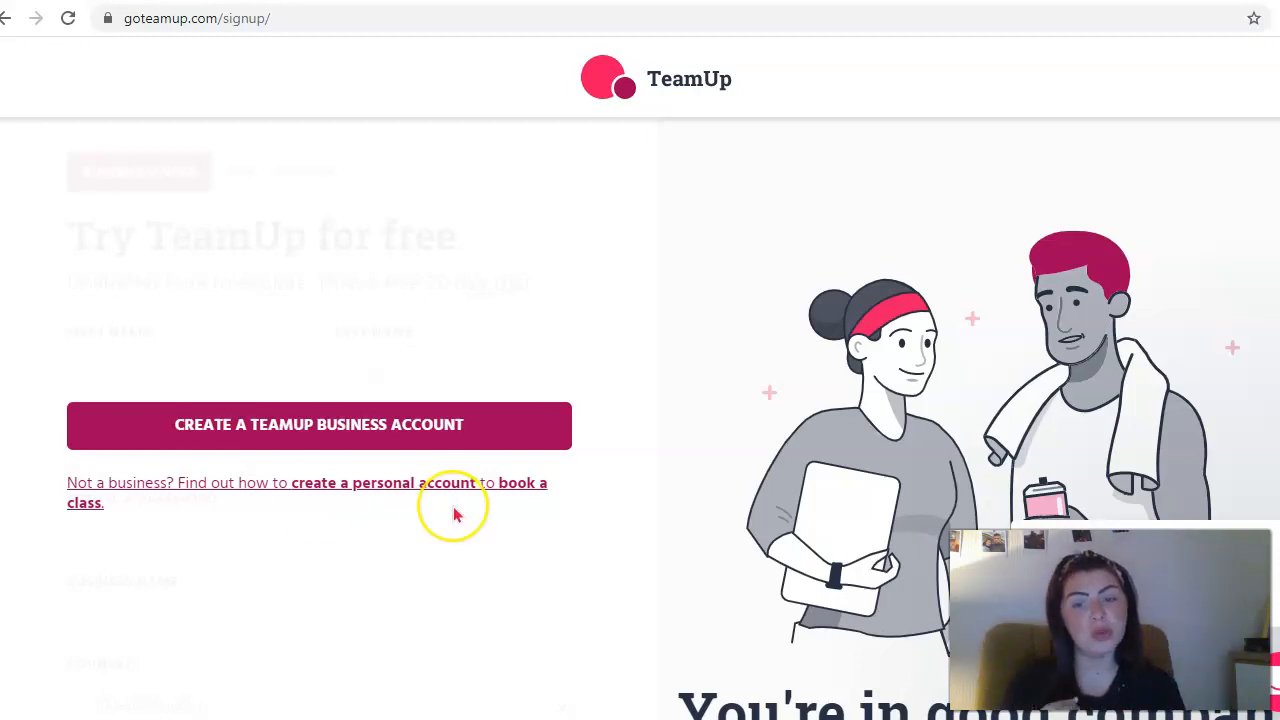
mouse_move(456, 516)
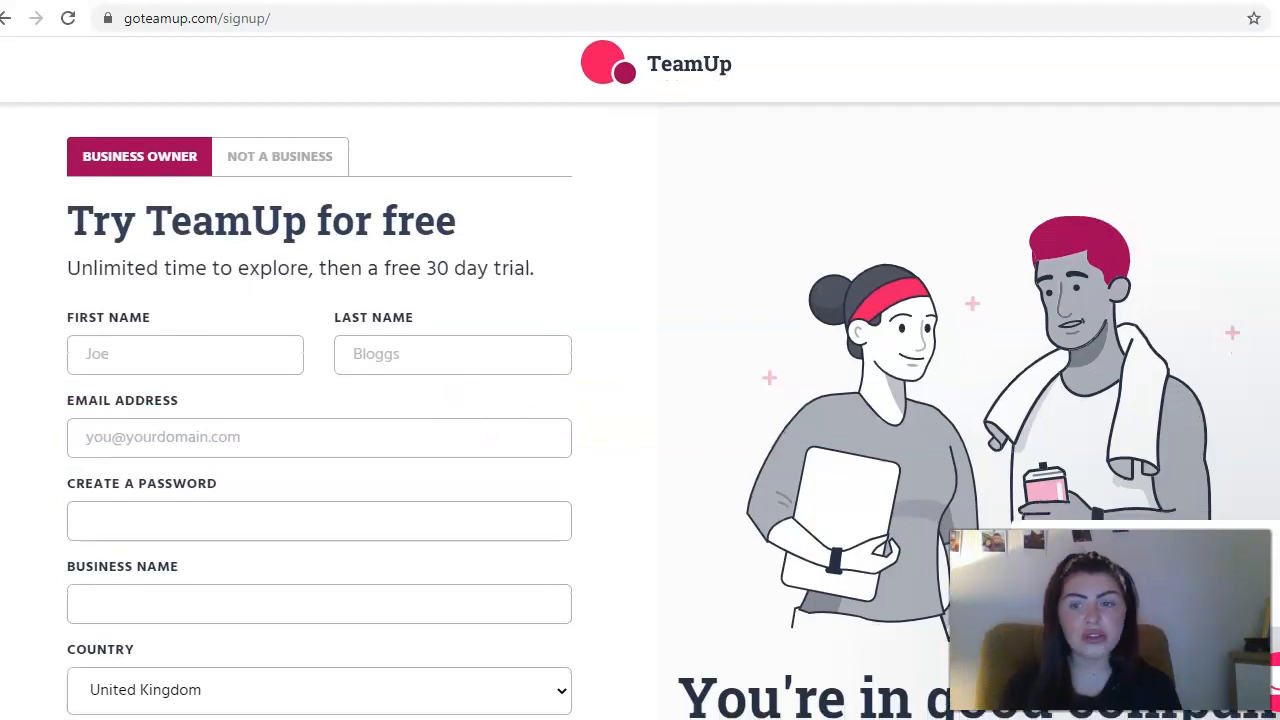
scroll("down", 3)
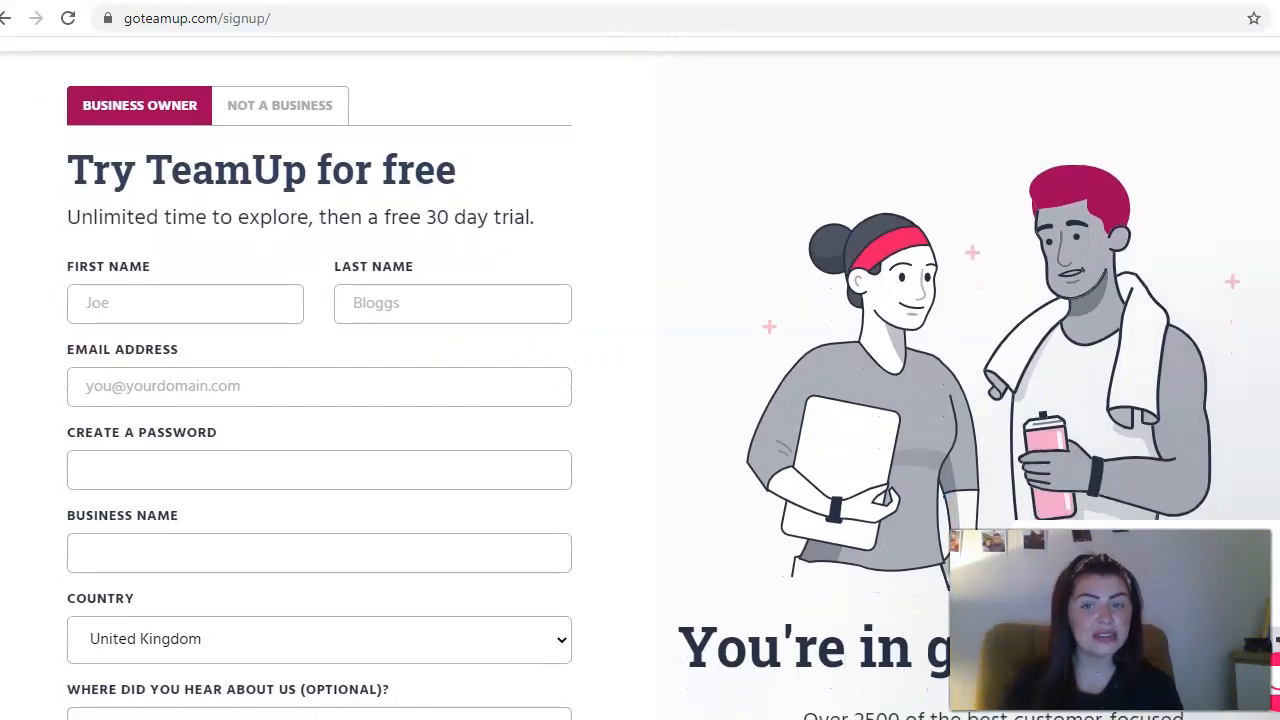
scroll("down", 3)
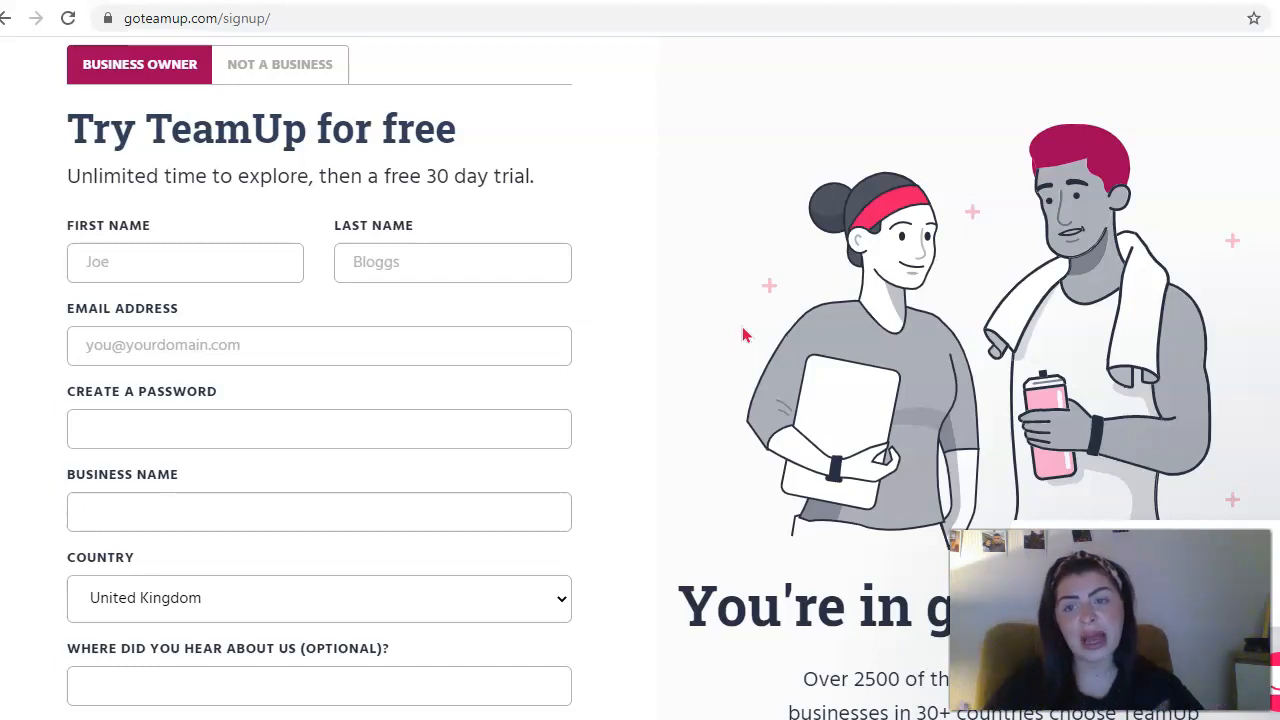
mouse_move(376, 296)
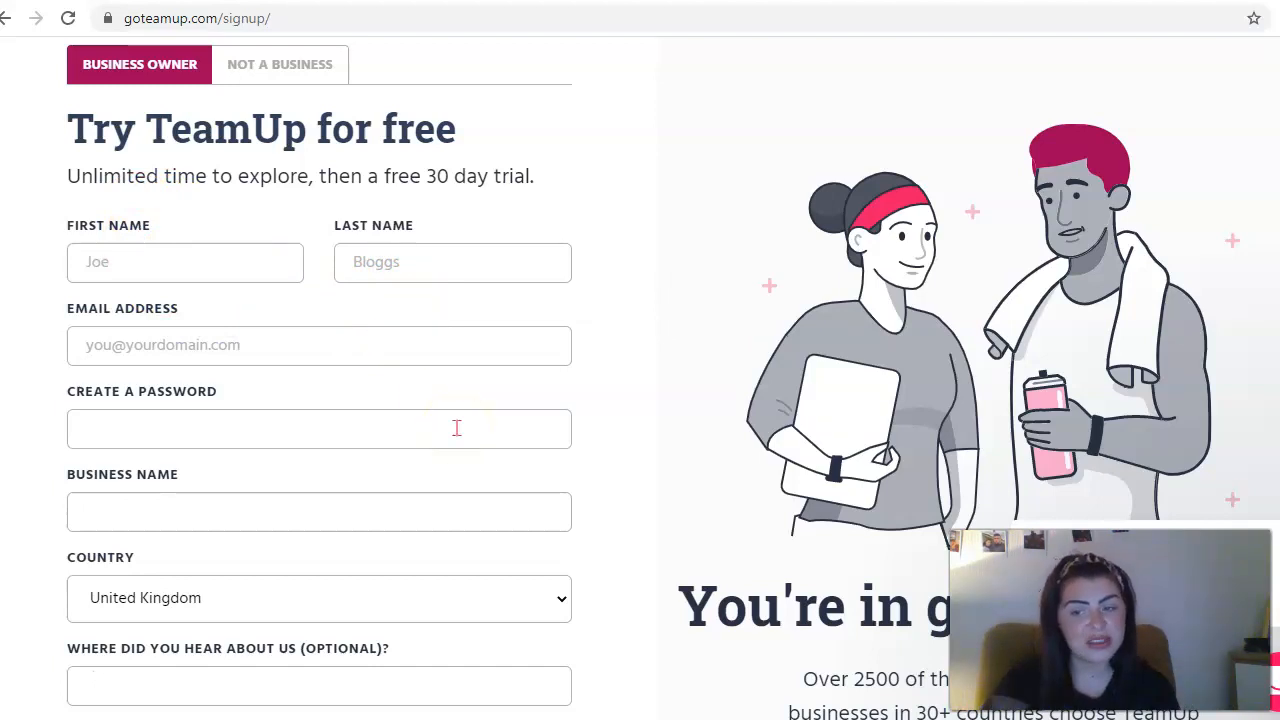
scroll("down", 3)
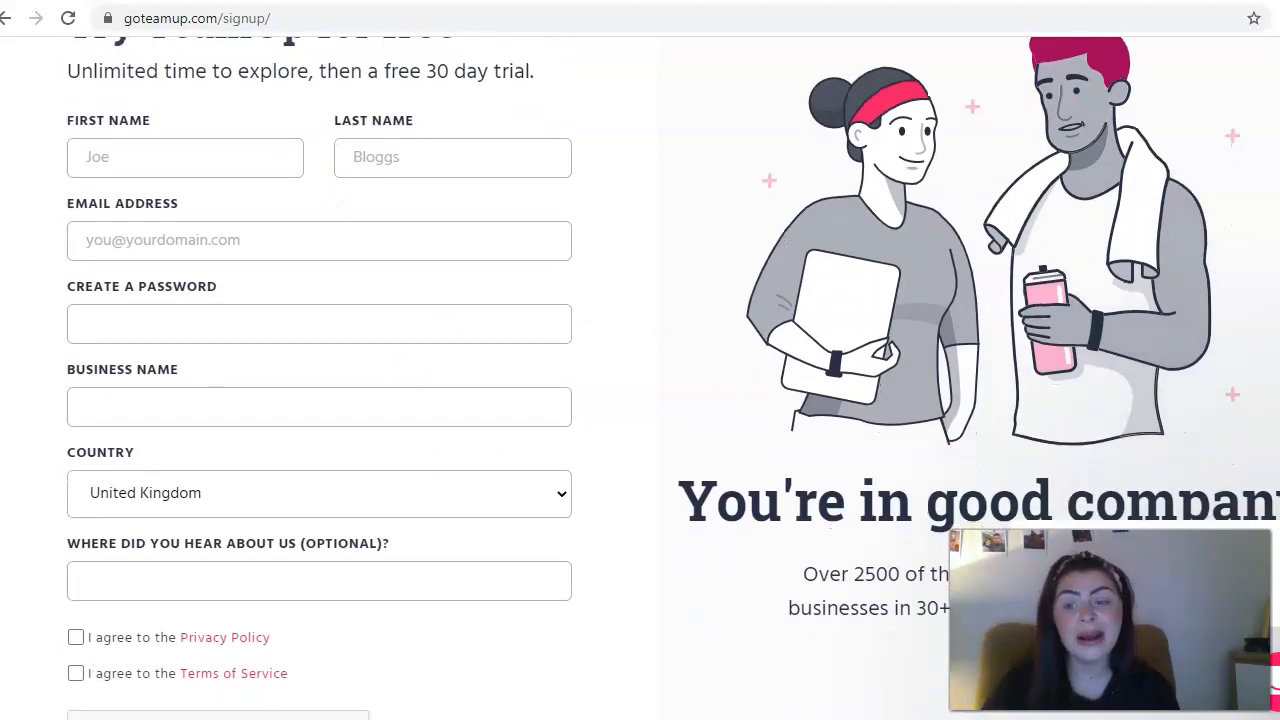
scroll("down", 3)
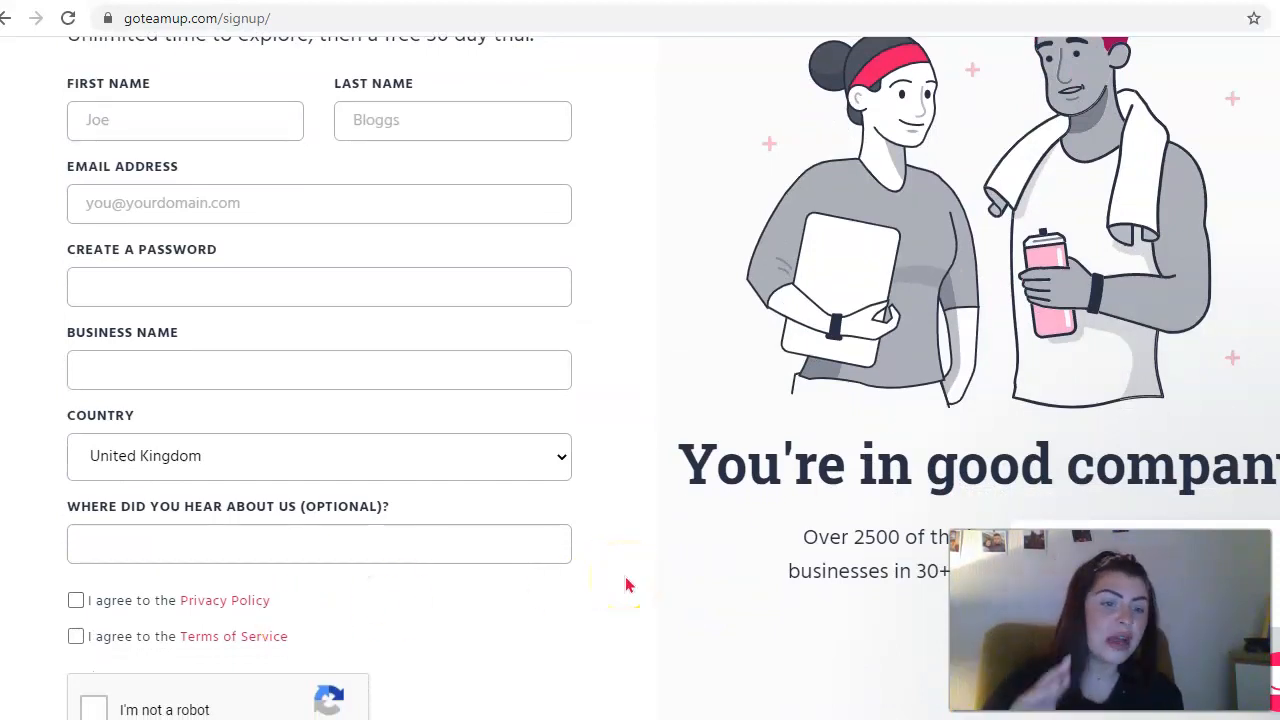
mouse_move(628, 584)
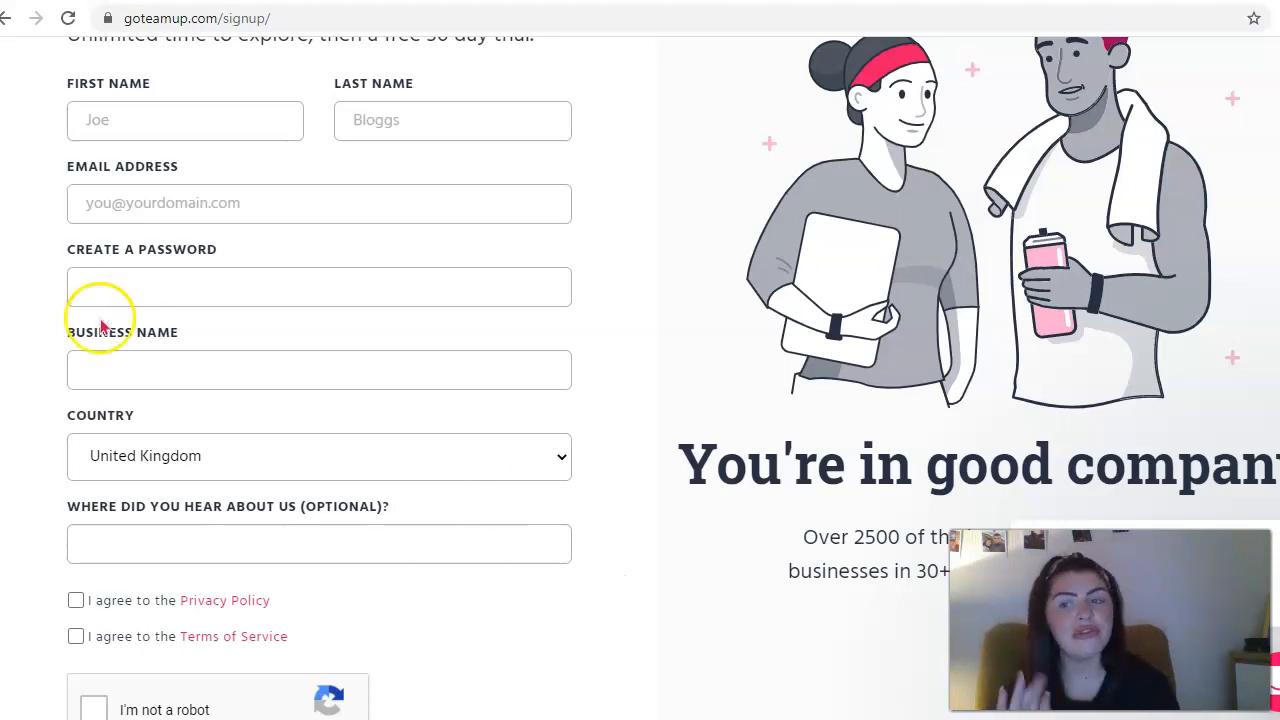
mouse_move(70, 676)
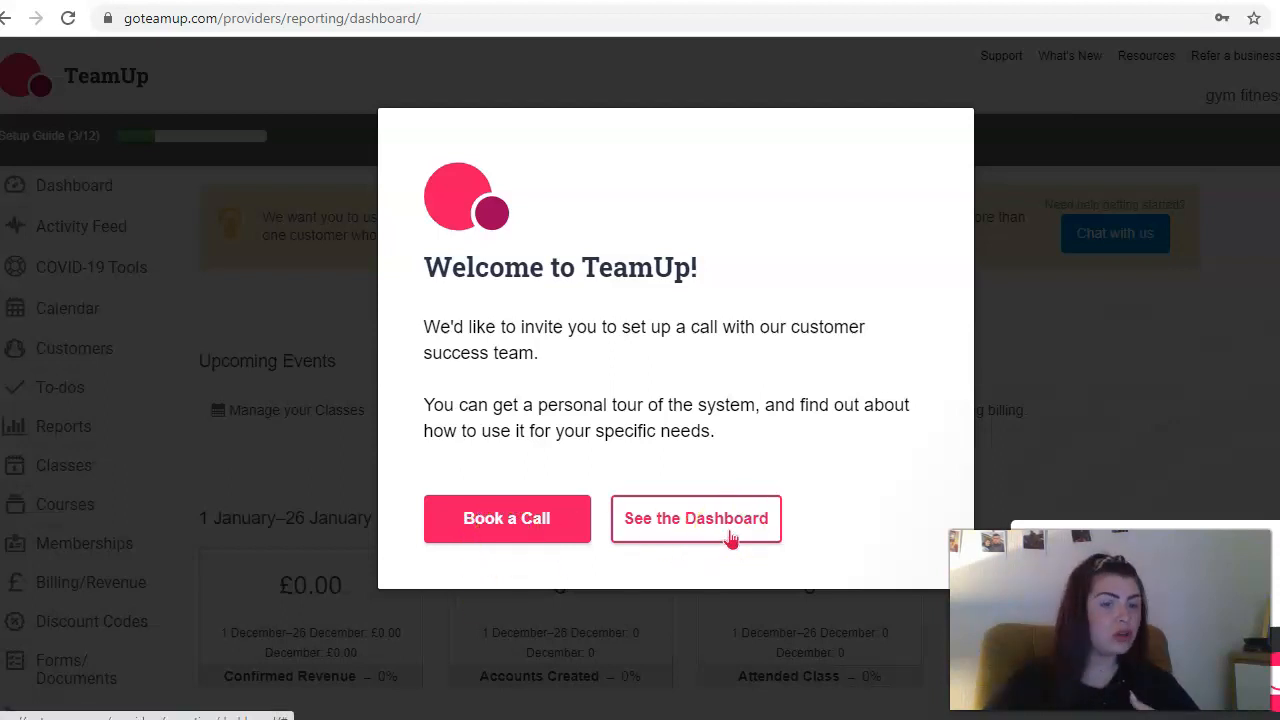
Skip the customer success call with 'See the Dashboard' and look over the dashboard summaries.
left_click(696, 518)
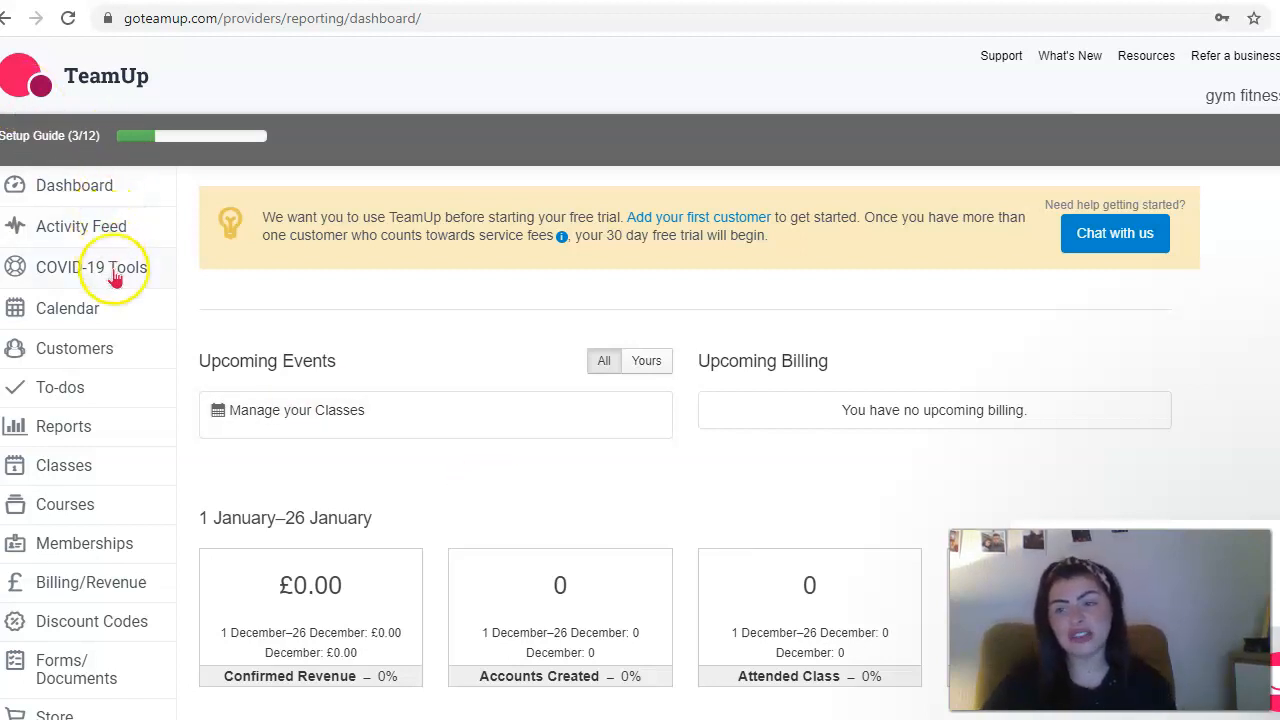
mouse_move(1096, 364)
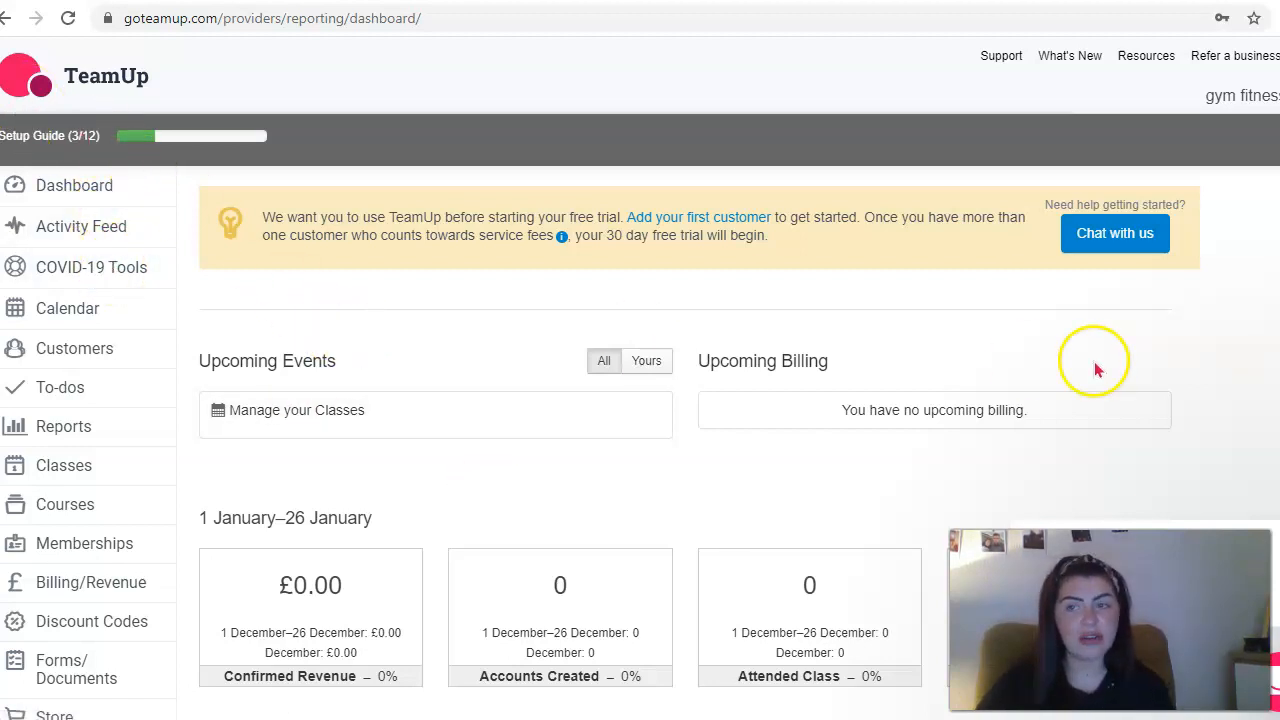
scroll("down", 3)
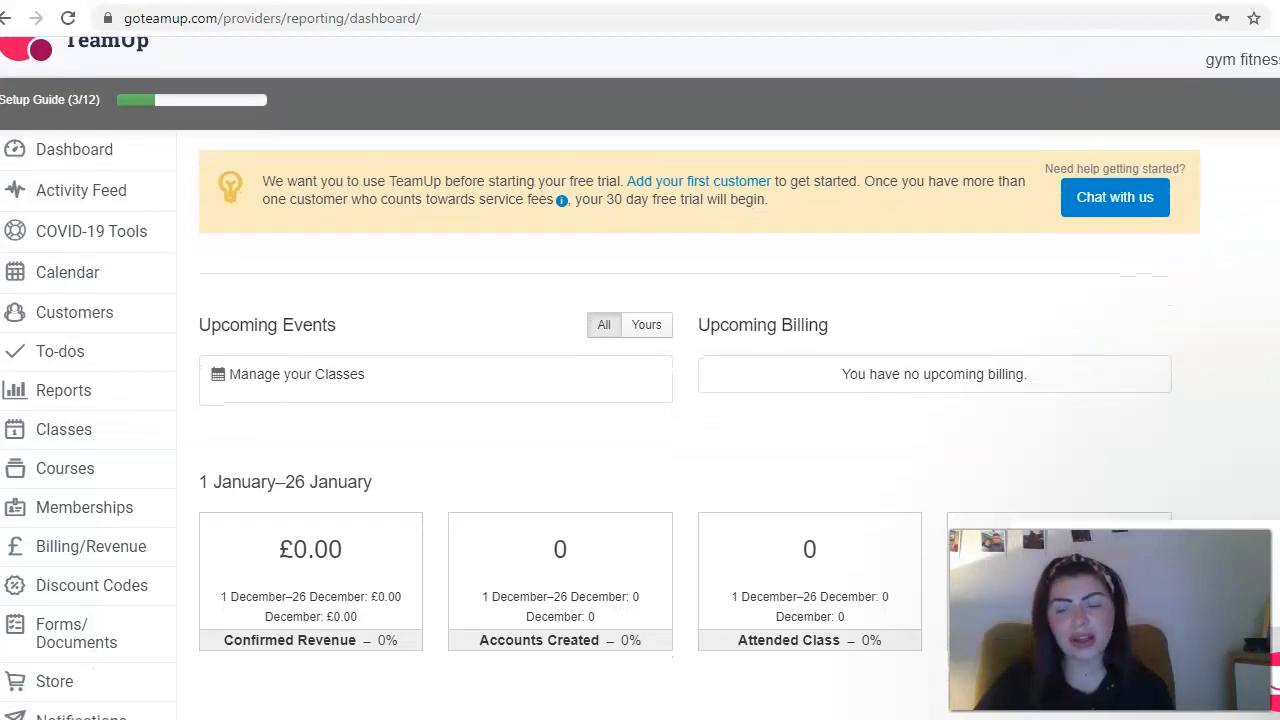
scroll("down", 3)
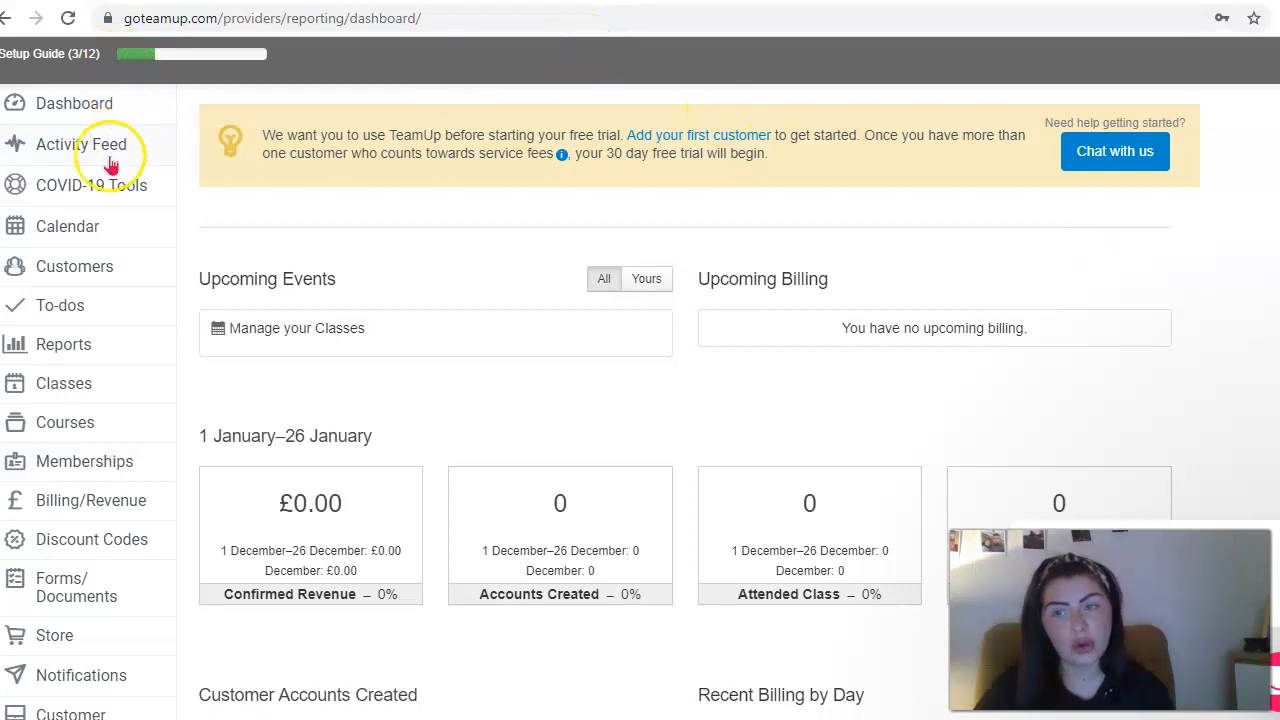
mouse_move(112, 196)
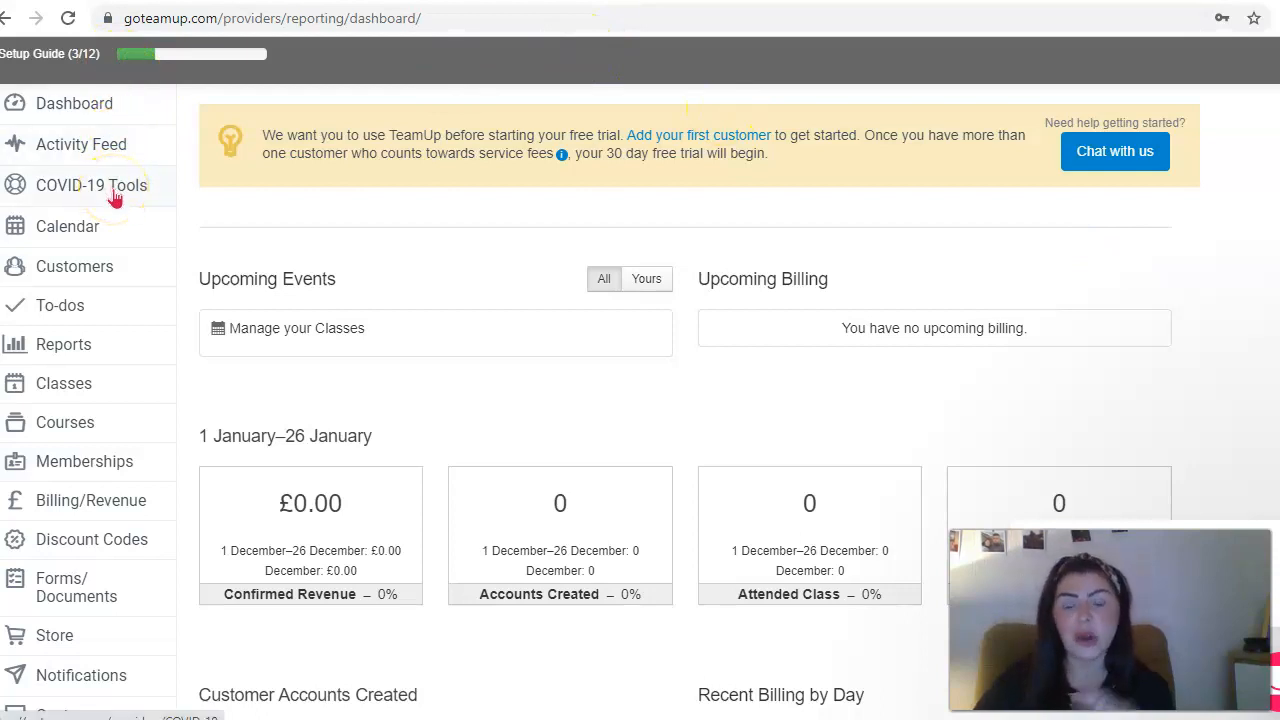
Show the COVID-19 Tools and Resources page with its Zoom guides and re-opening guide.
left_click(92, 184)
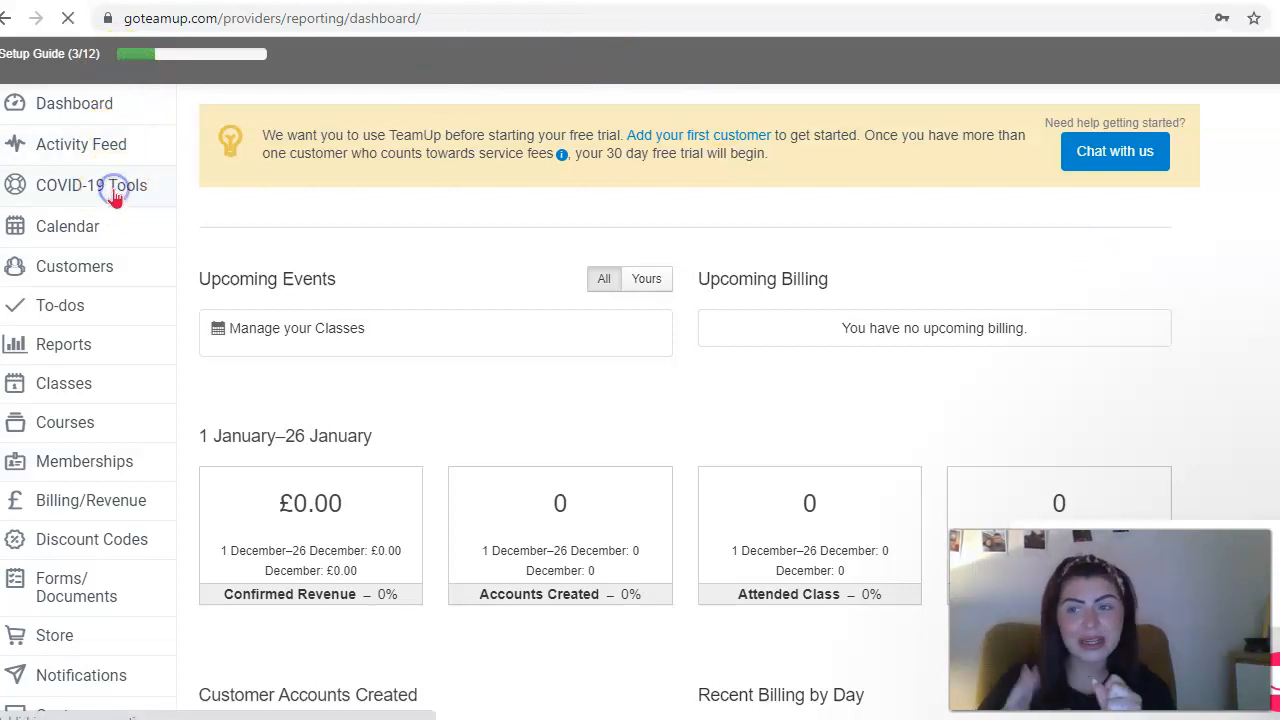
left_click(92, 184)
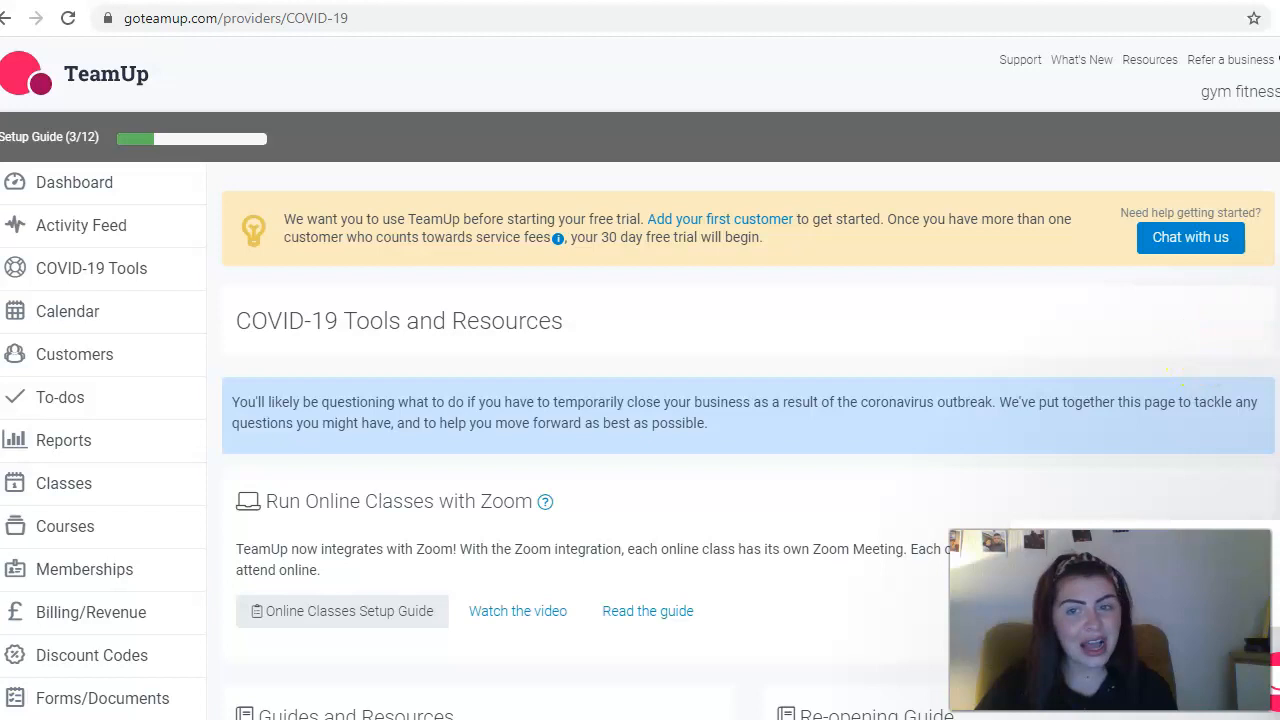
scroll("down", 3)
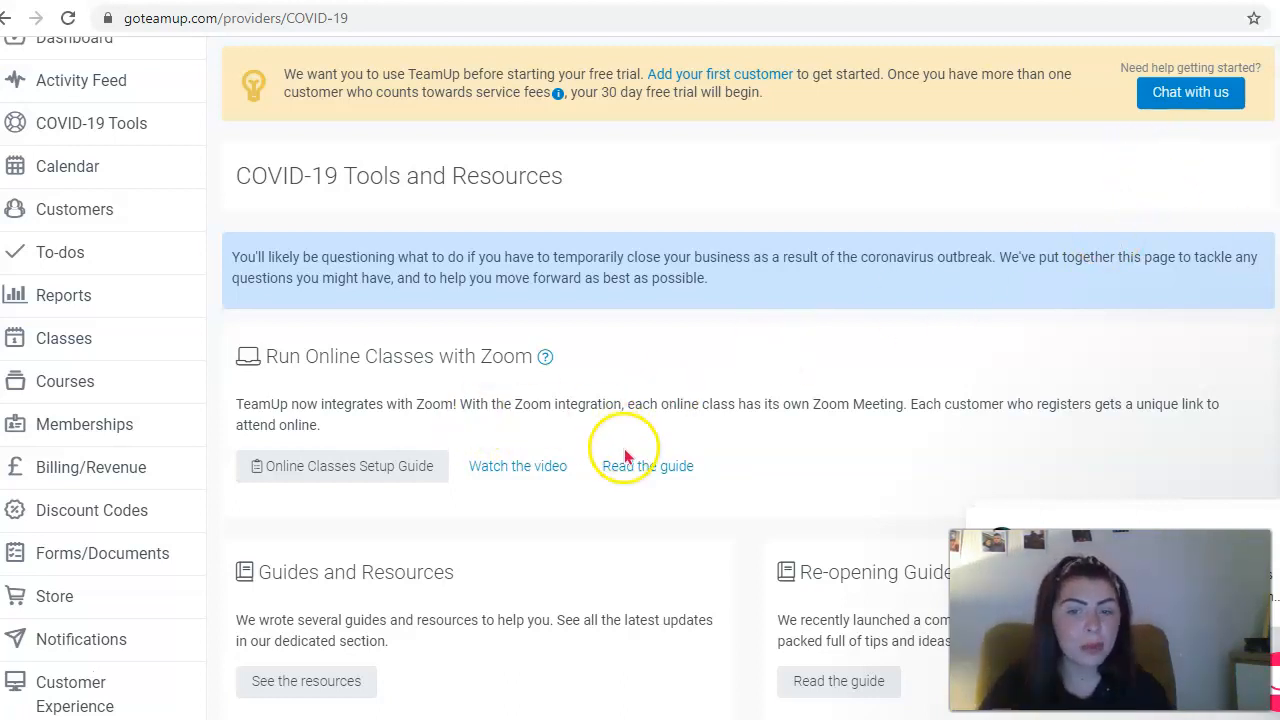
mouse_move(516, 500)
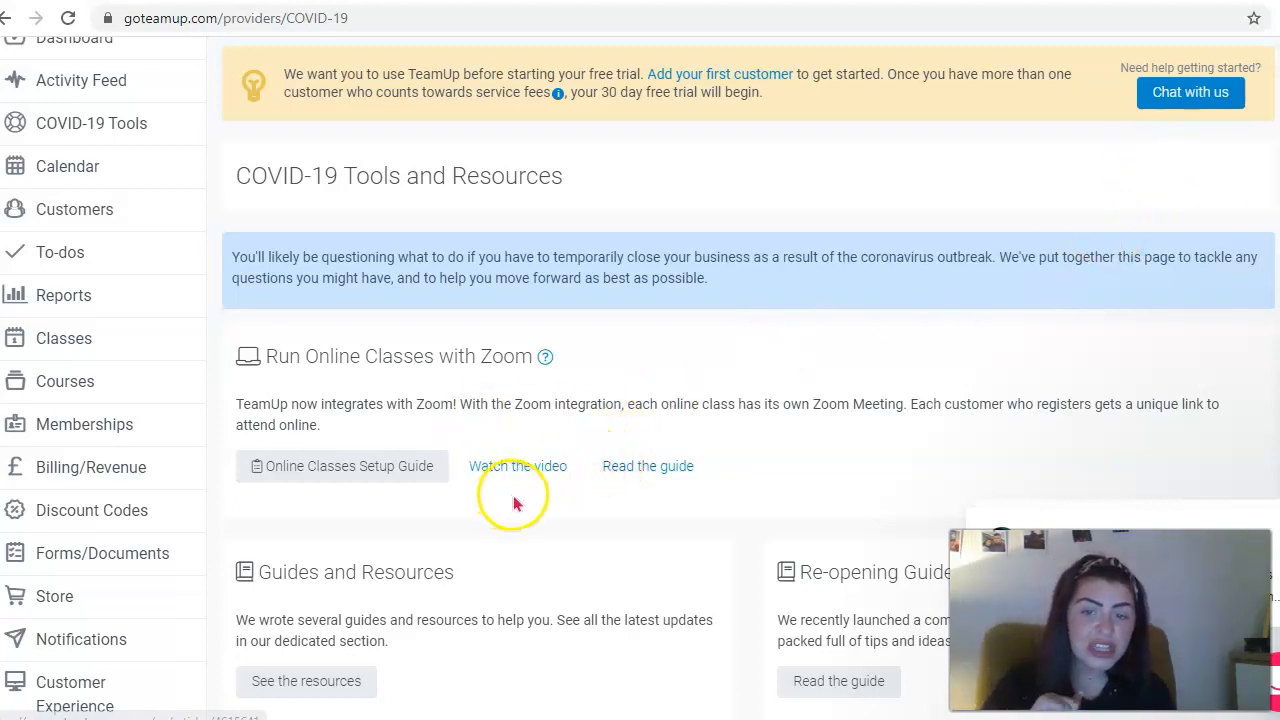
mouse_move(516, 464)
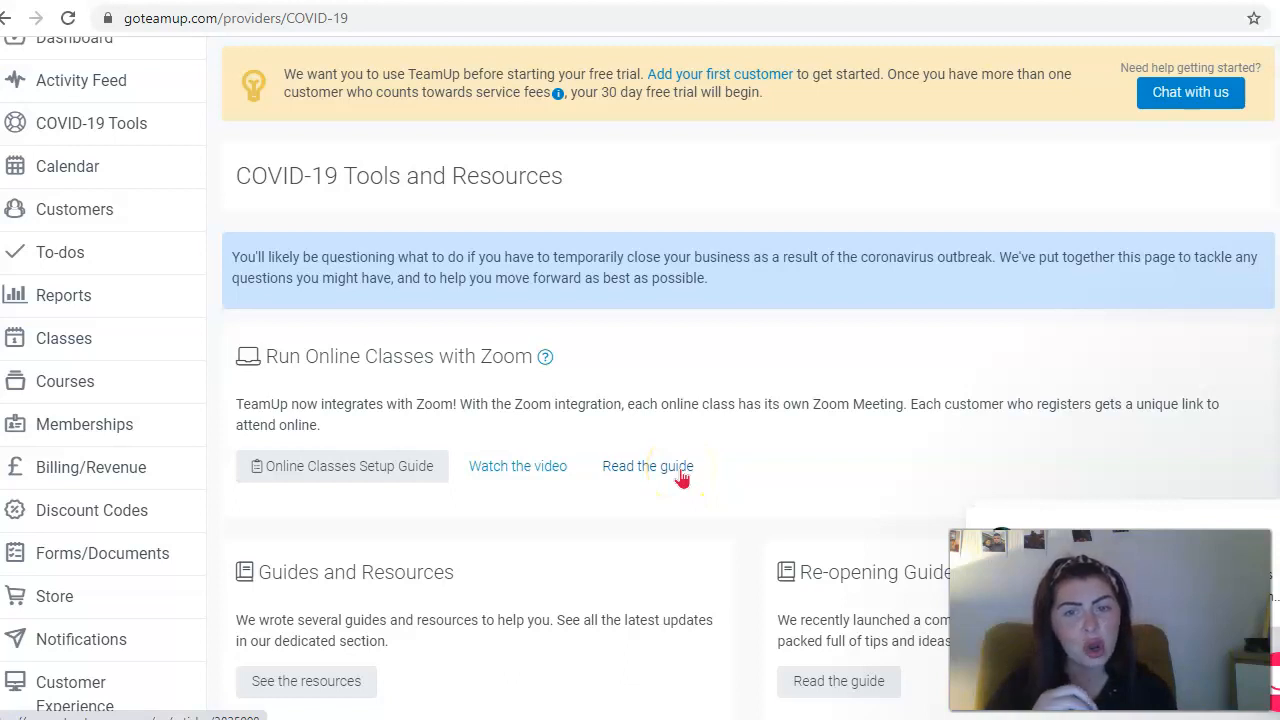
mouse_move(1240, 296)
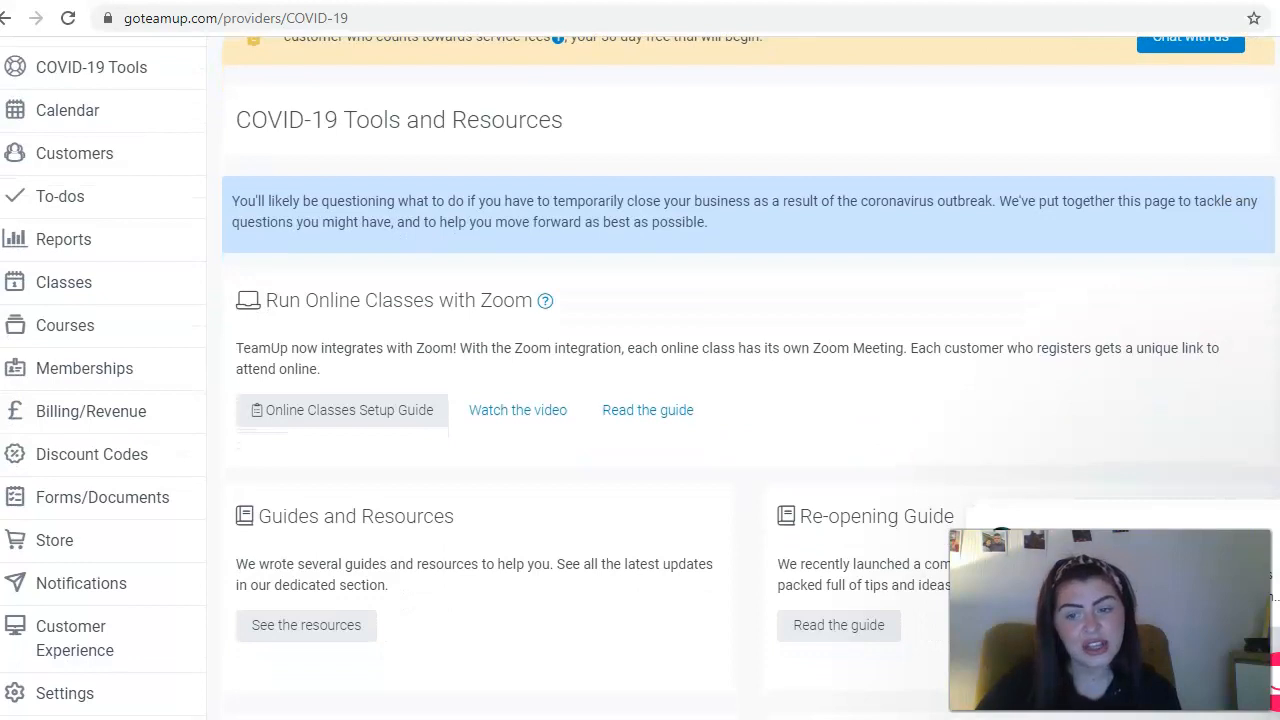
scroll("down", 3)
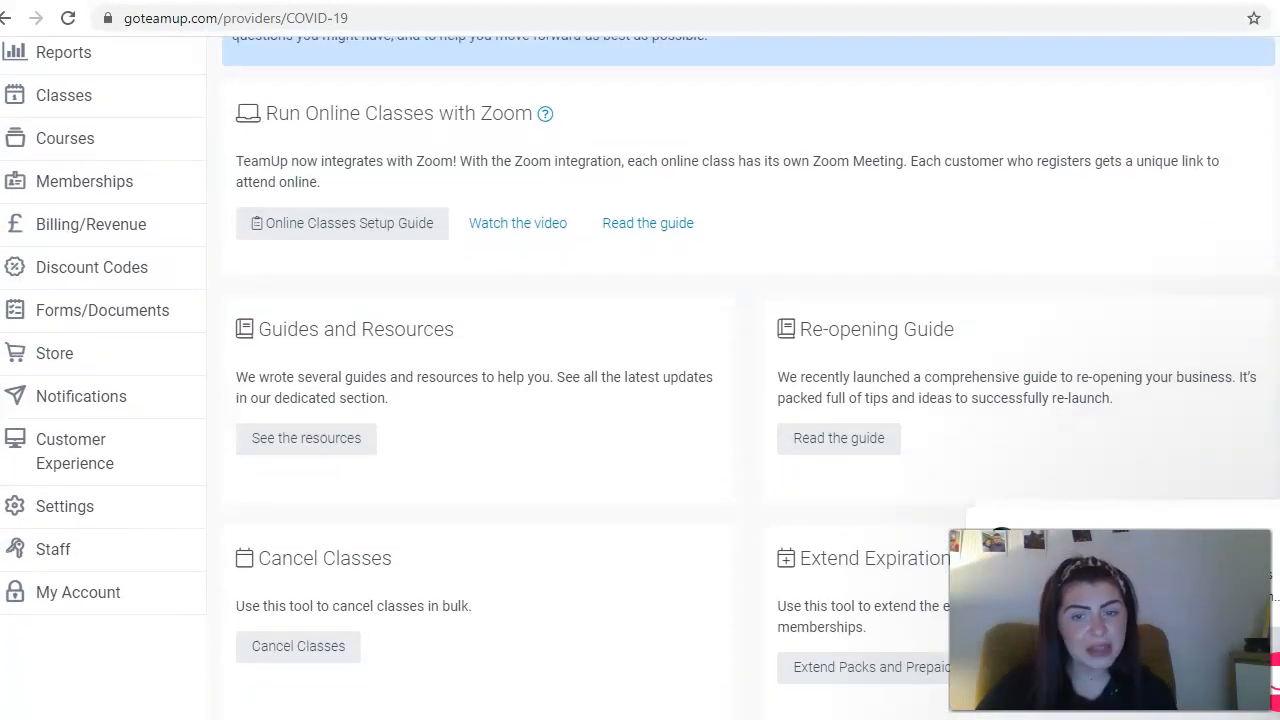
scroll("down", 3)
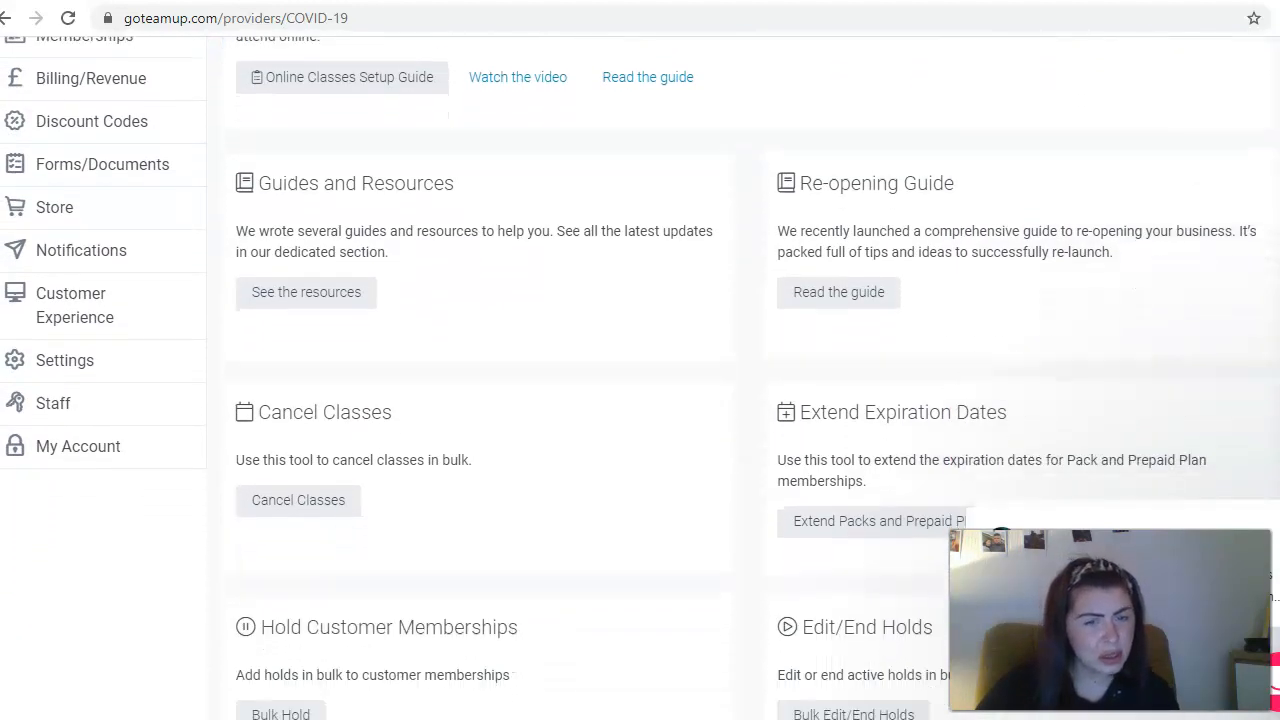
scroll("down", 3)
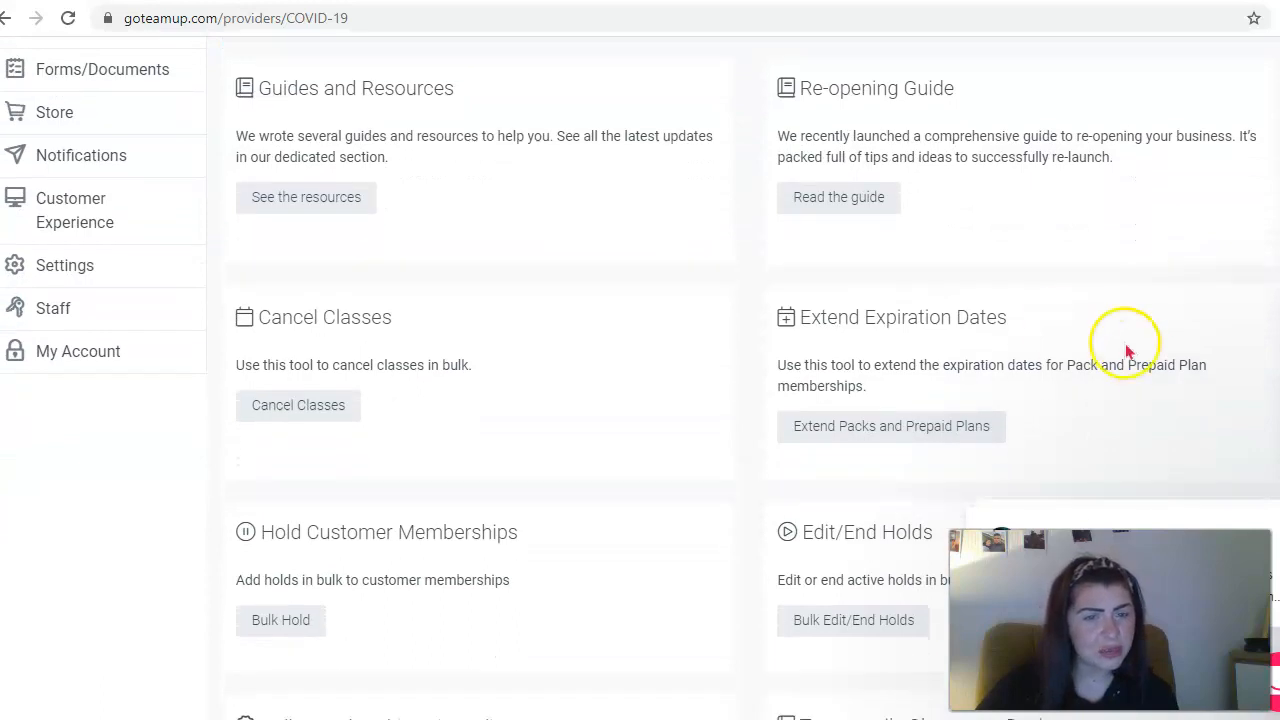
mouse_move(476, 418)
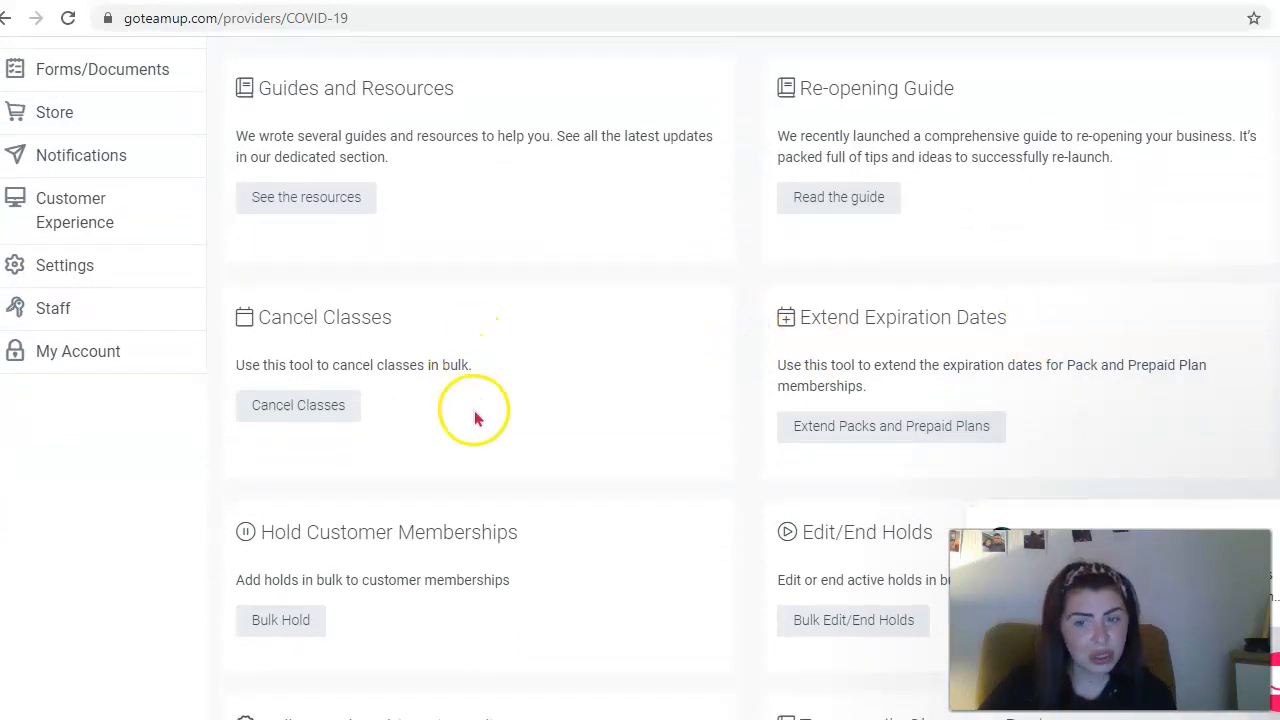
mouse_move(602, 538)
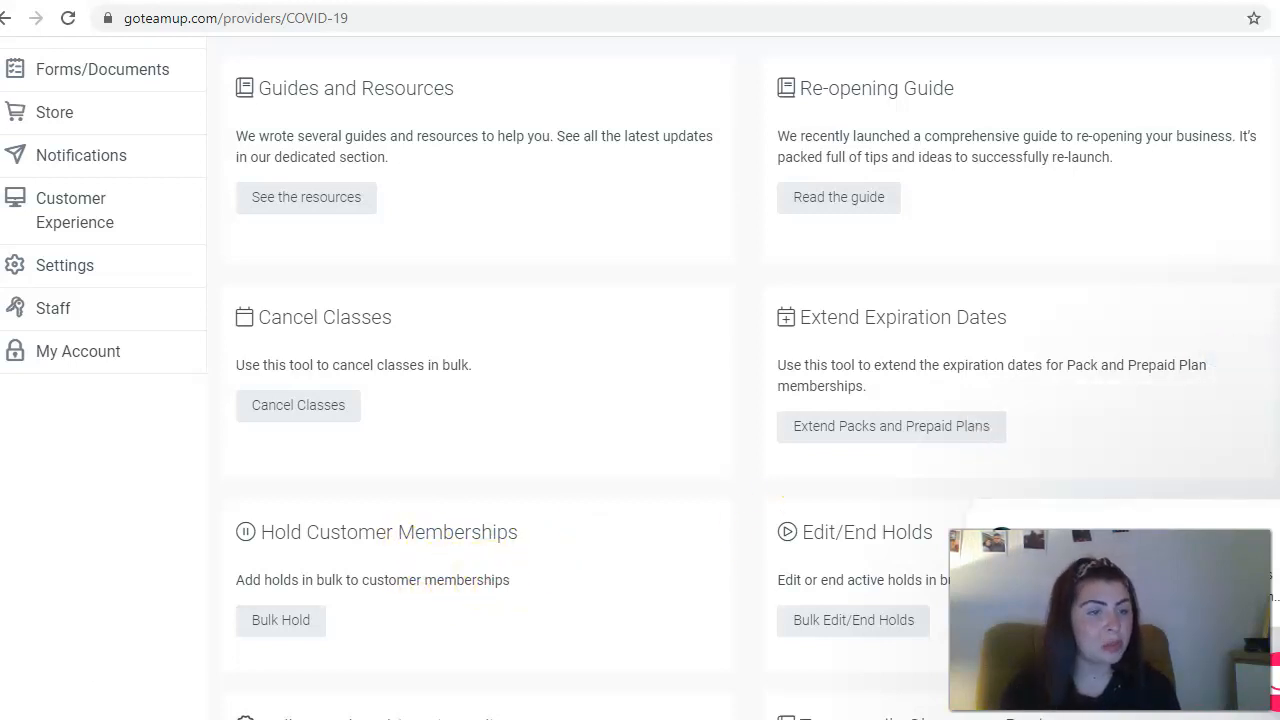
scroll("down", 3)
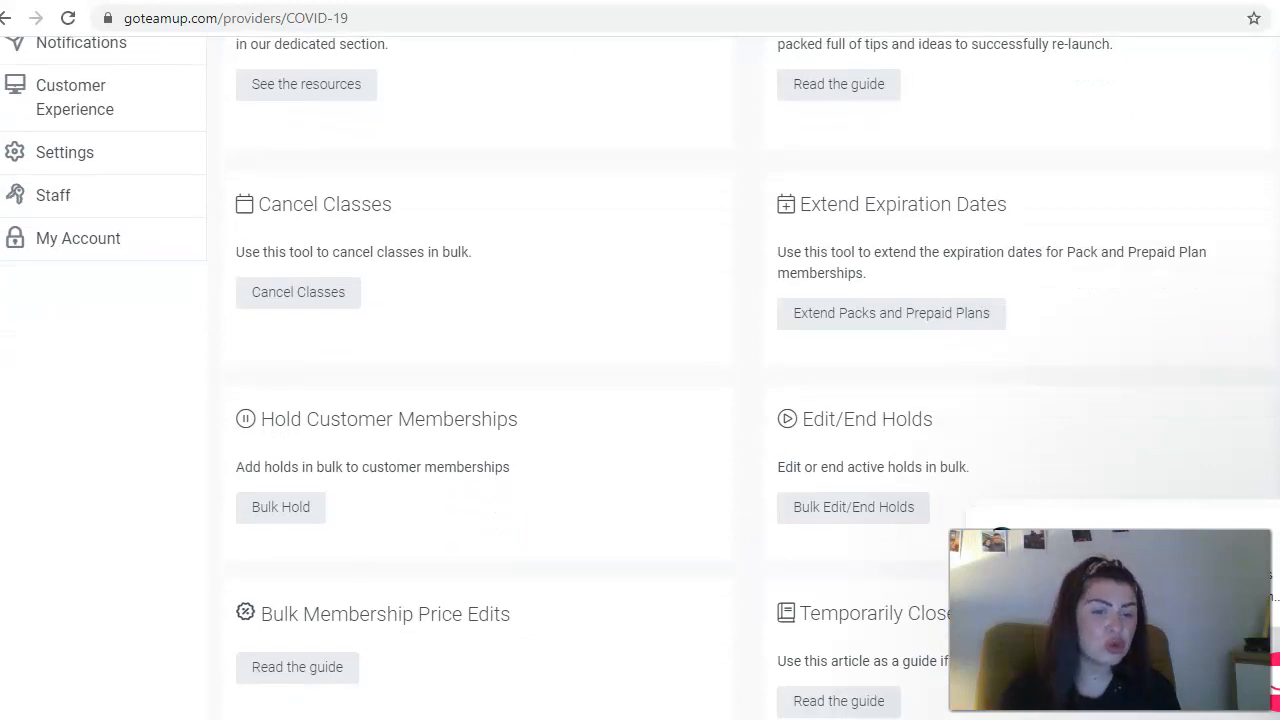
scroll("down", 3)
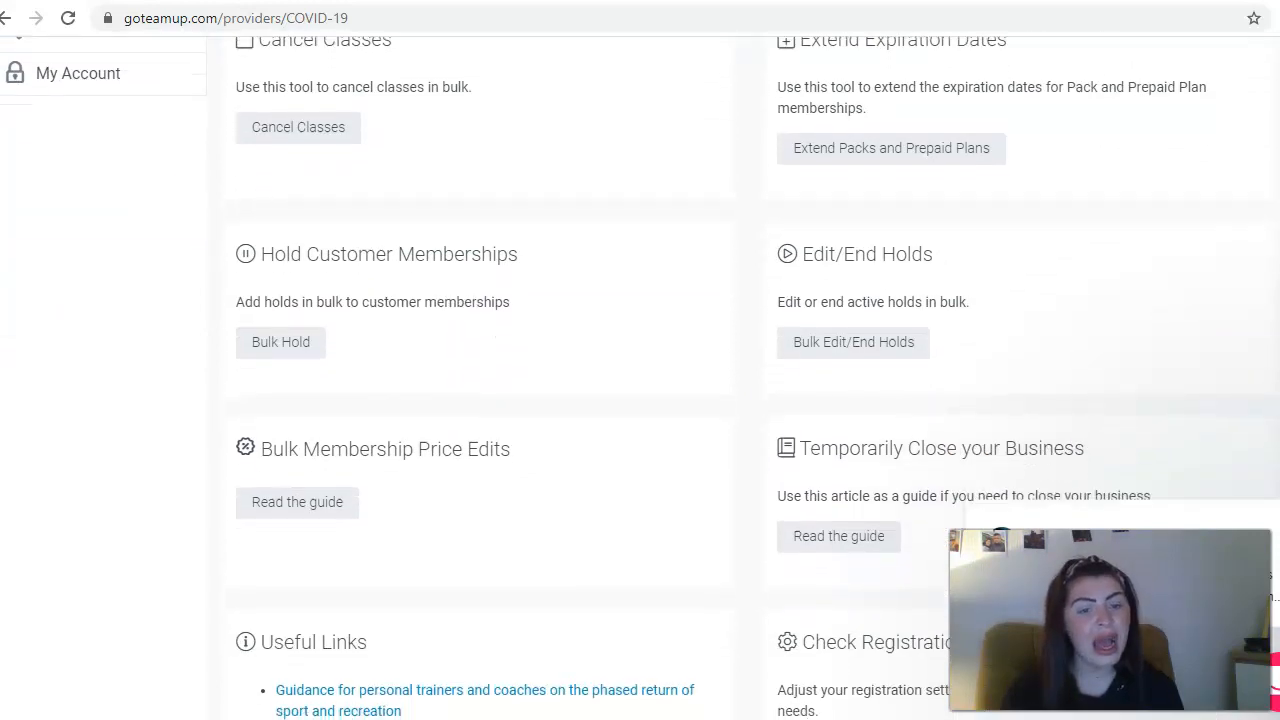
scroll("down", 3)
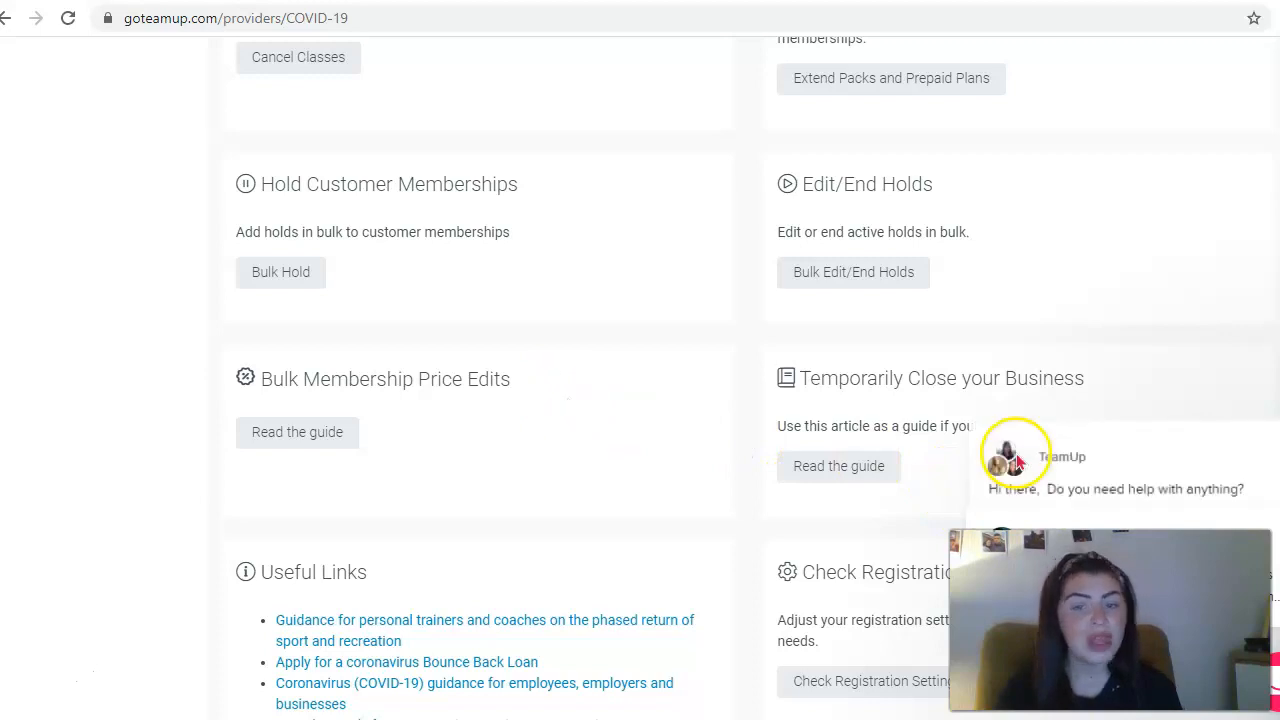
scroll("down", 3)
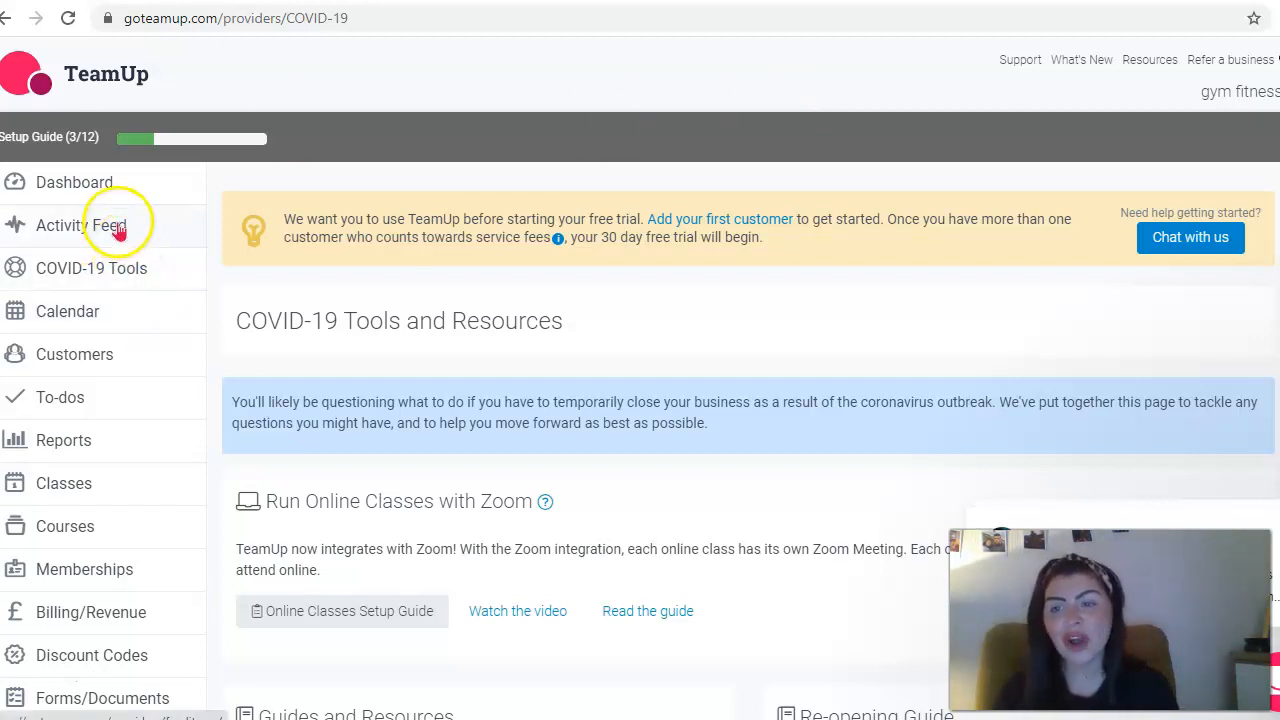
Show the Activity Feed, currently empty, with its item type, customer and membership filters.
left_click(80, 224)
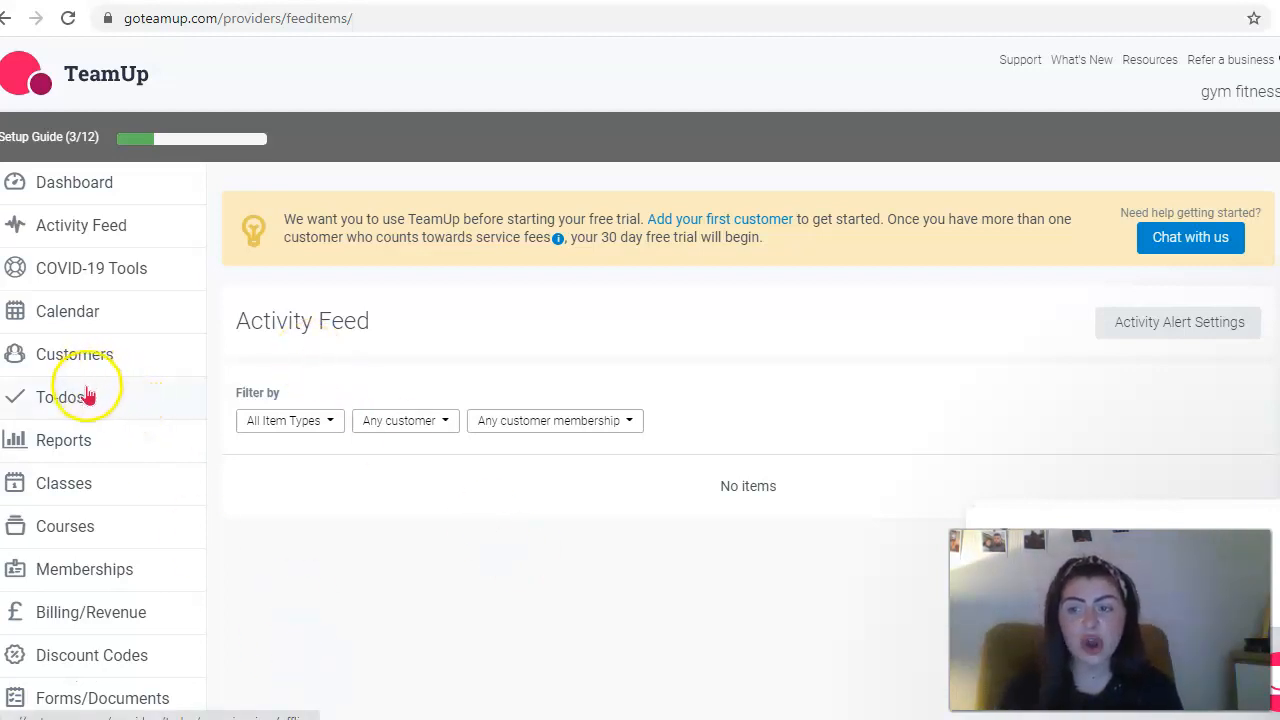
Show the To-dos Pending Offline invoices list, which has no data to display.
left_click(60, 396)
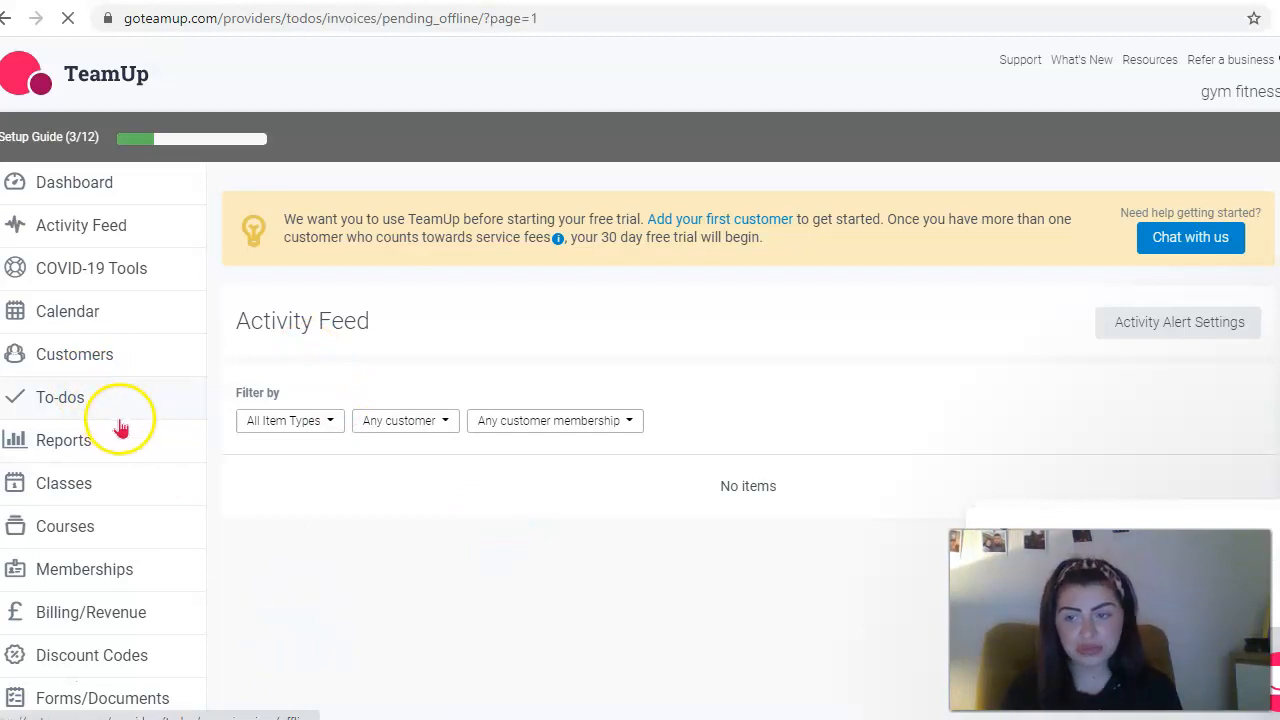
left_click(60, 396)
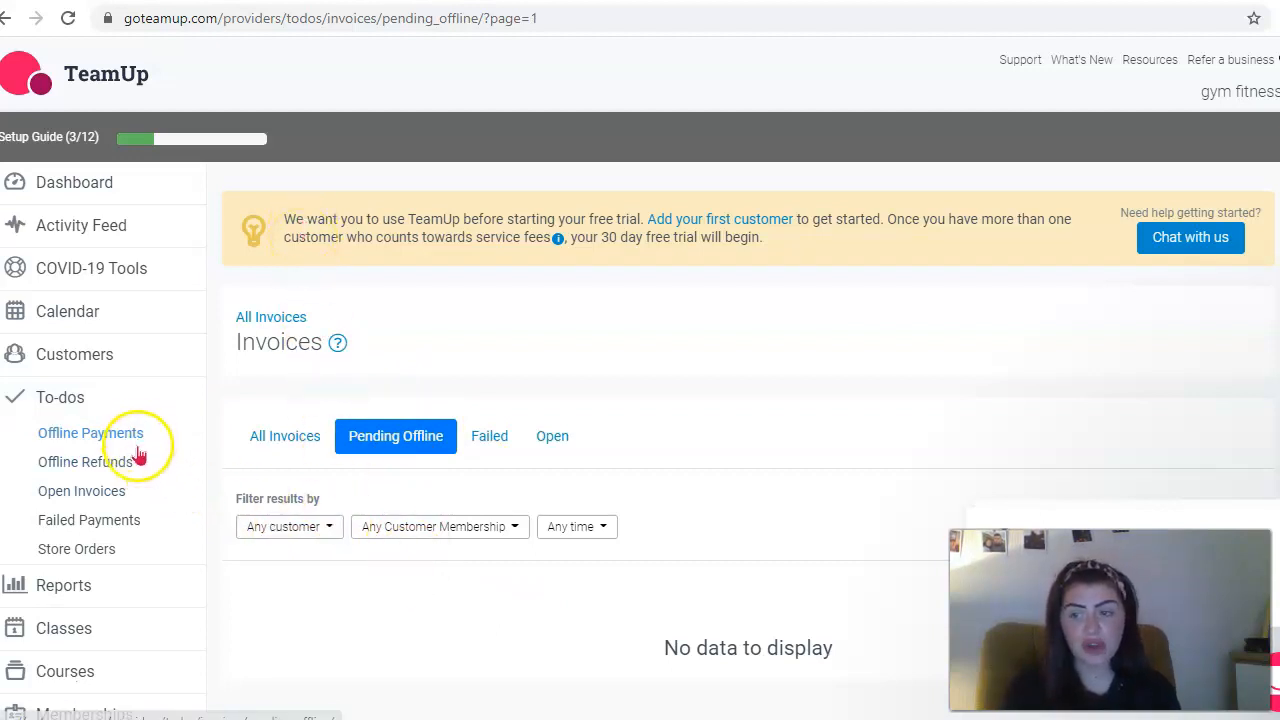
mouse_move(168, 502)
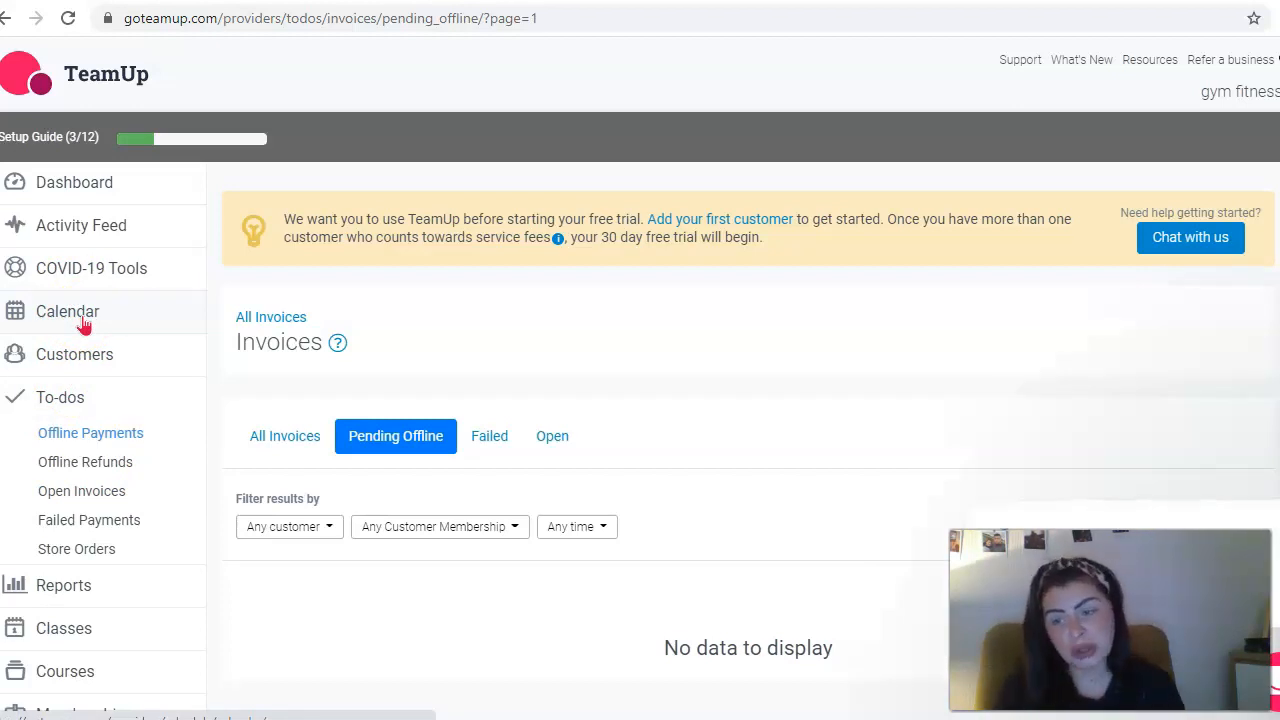
scroll("down", 3)
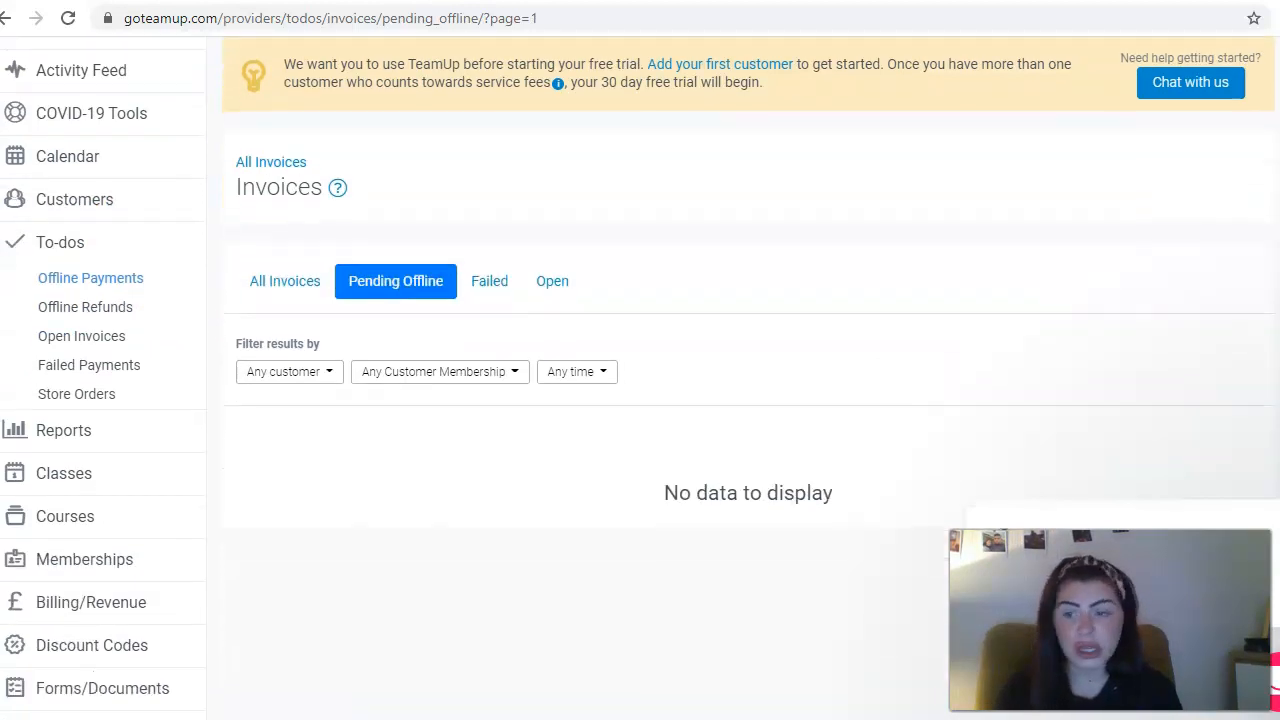
scroll("down", 3)
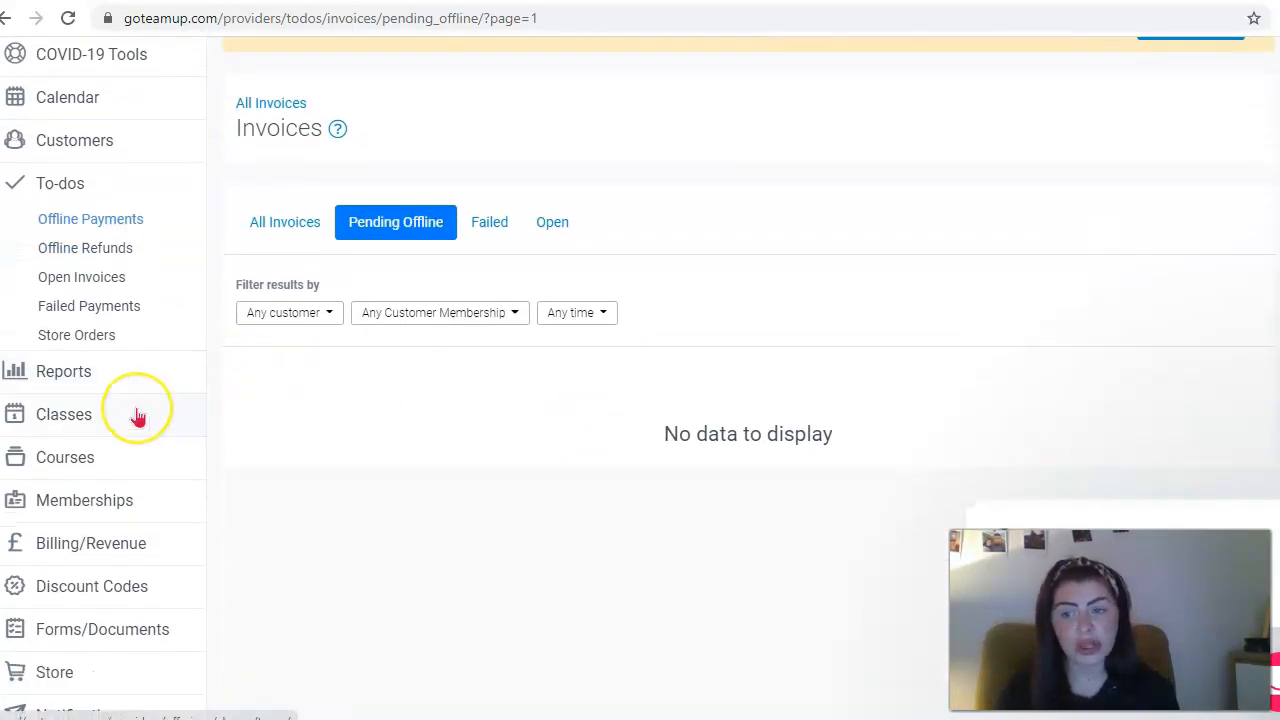
mouse_move(138, 544)
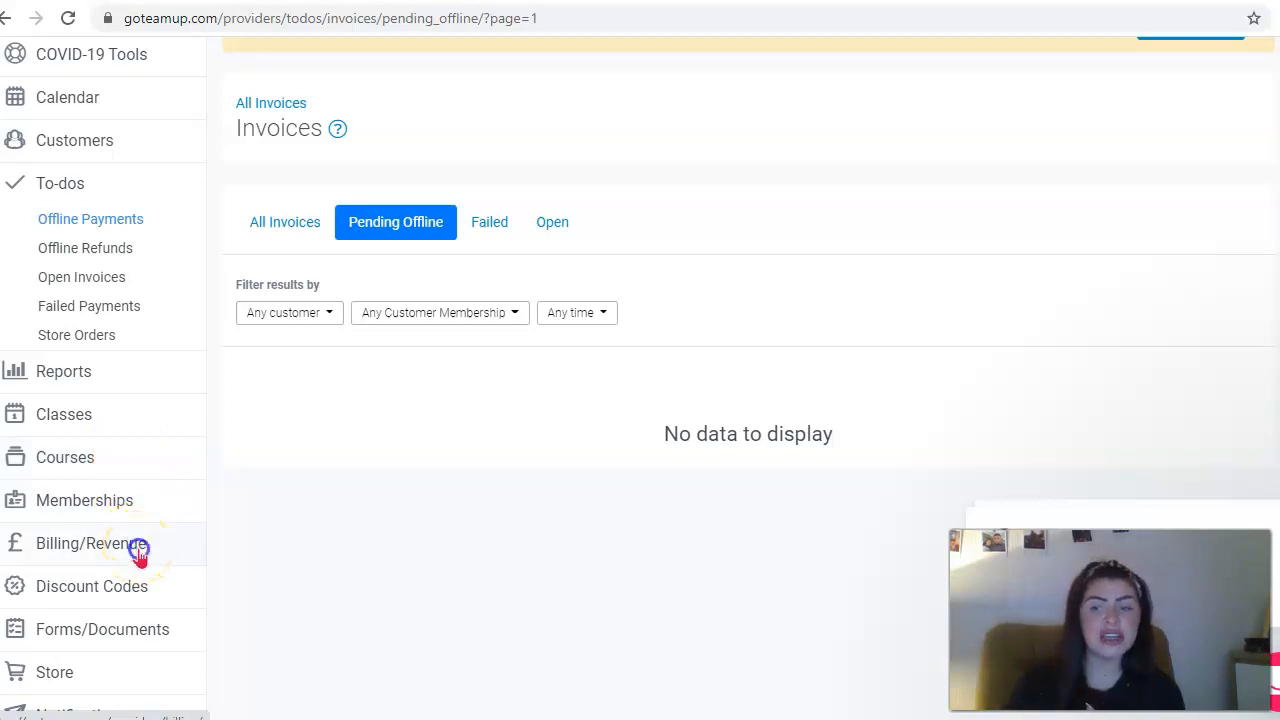
Show Upcoming Billing under Billing/Revenue with its status and membership filters and zero results.
left_click(84, 544)
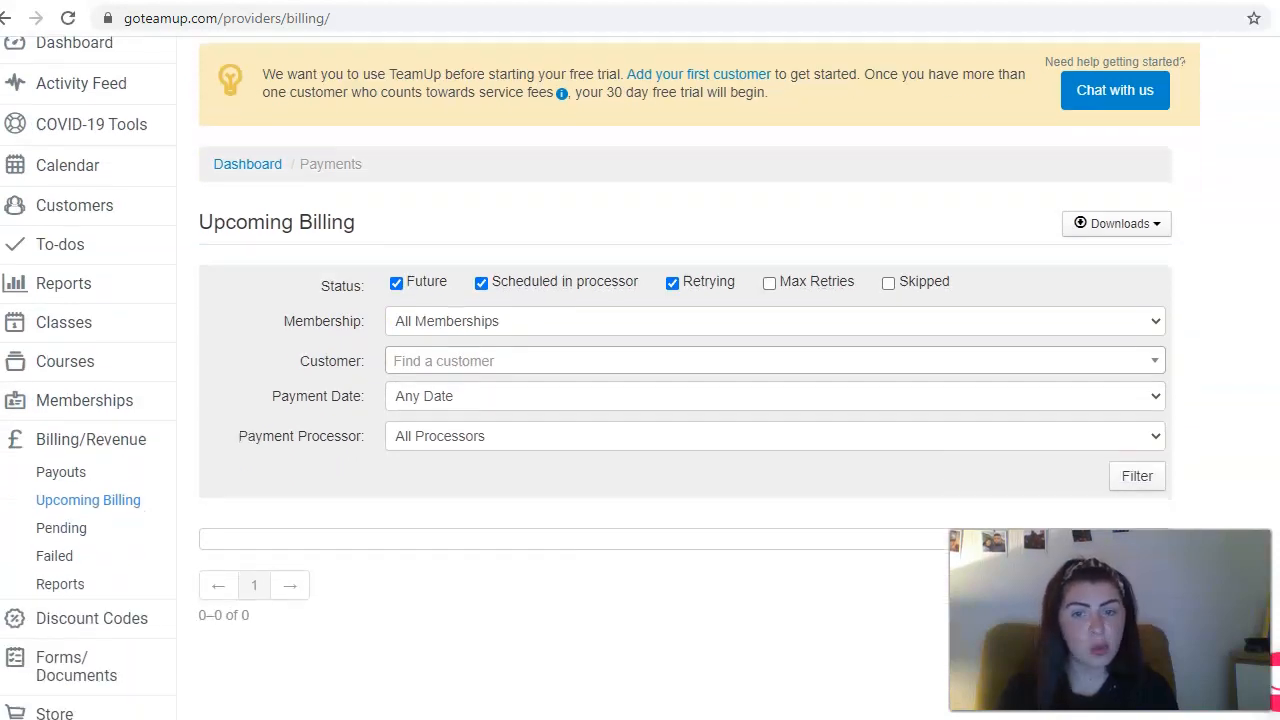
scroll("down", 3)
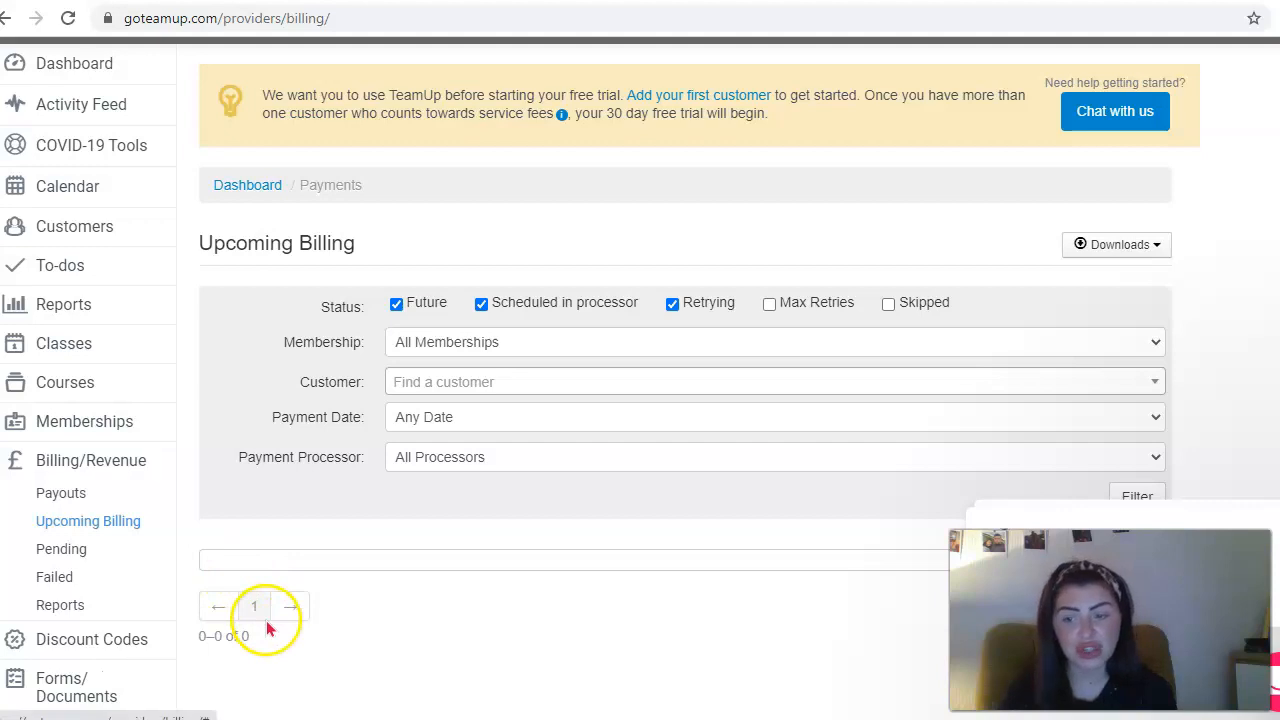
mouse_move(360, 608)
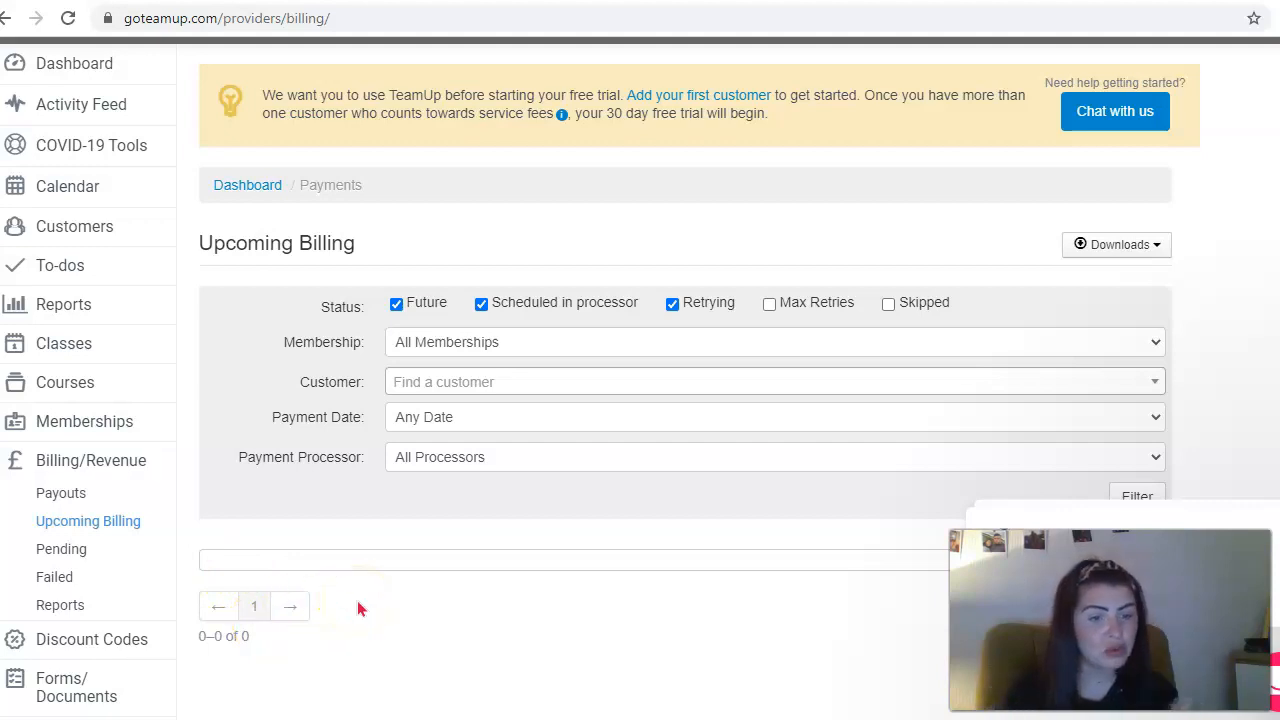
scroll("down", 3)
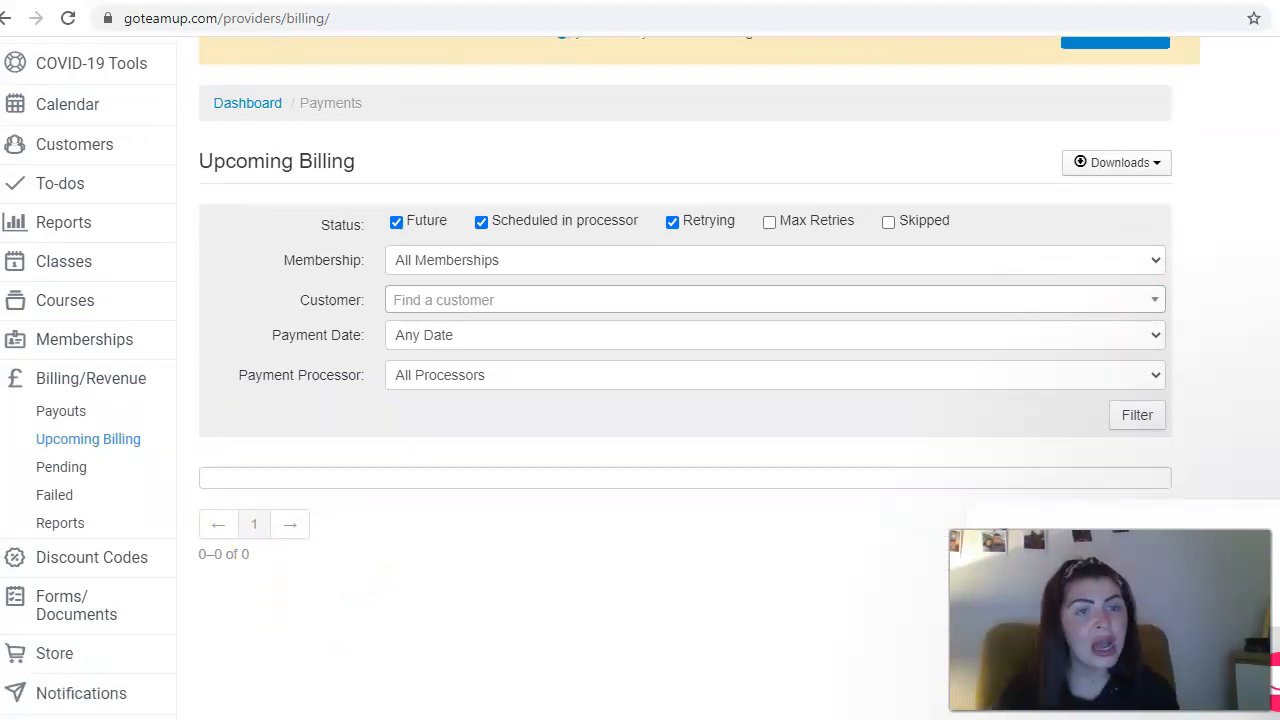
scroll("down", 3)
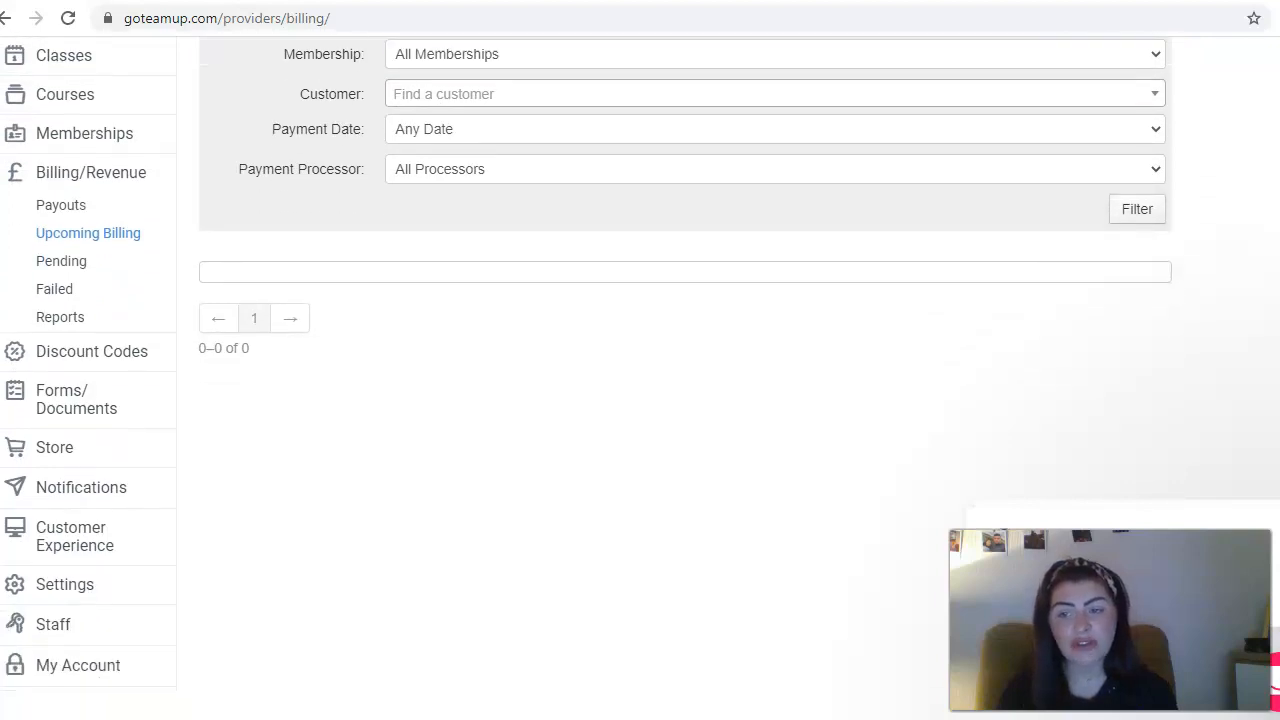
Show the Customer Forms list: Contact, Emergency Contact and Customer Form signup and pre-registration forms.
left_click(76, 400)
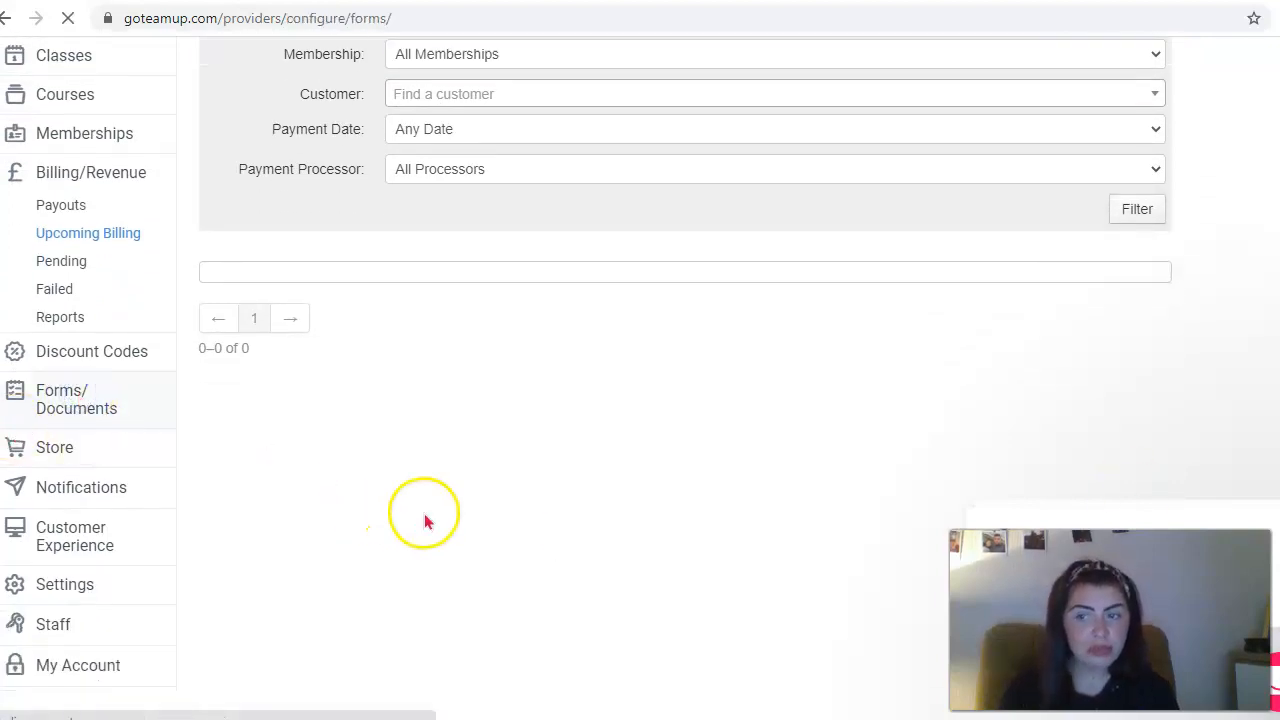
left_click(76, 400)
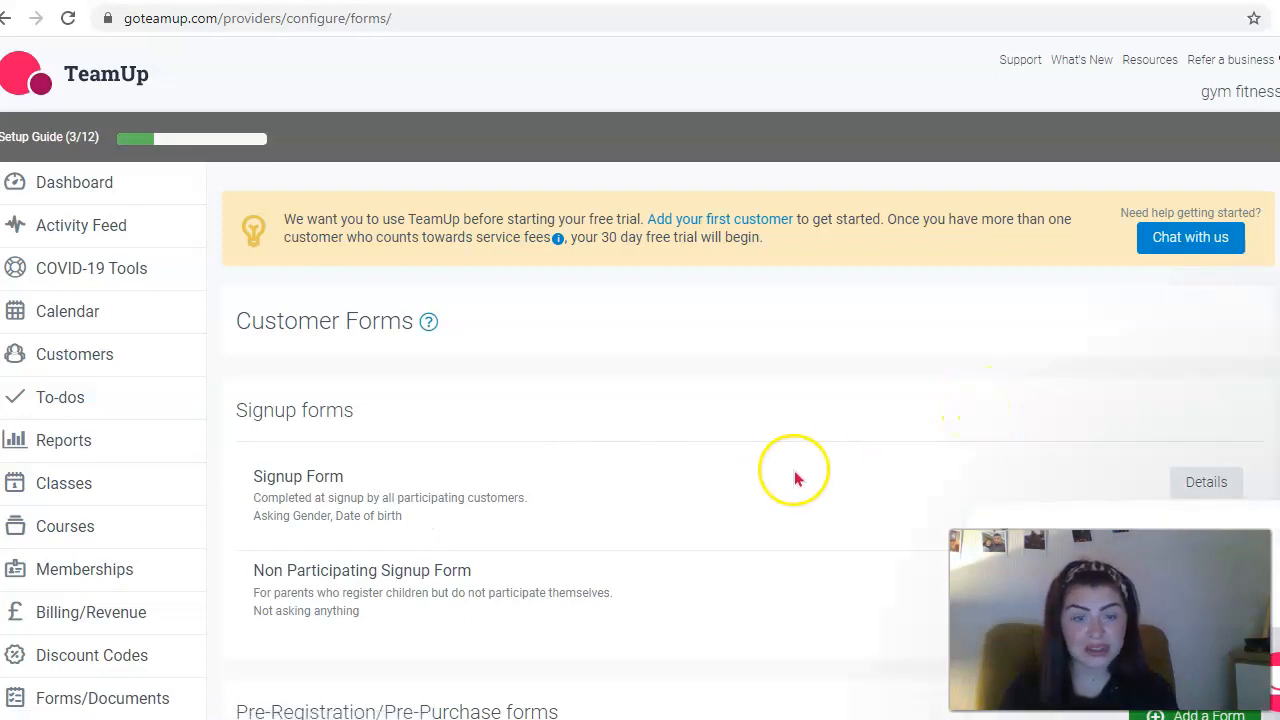
scroll("down", 3)
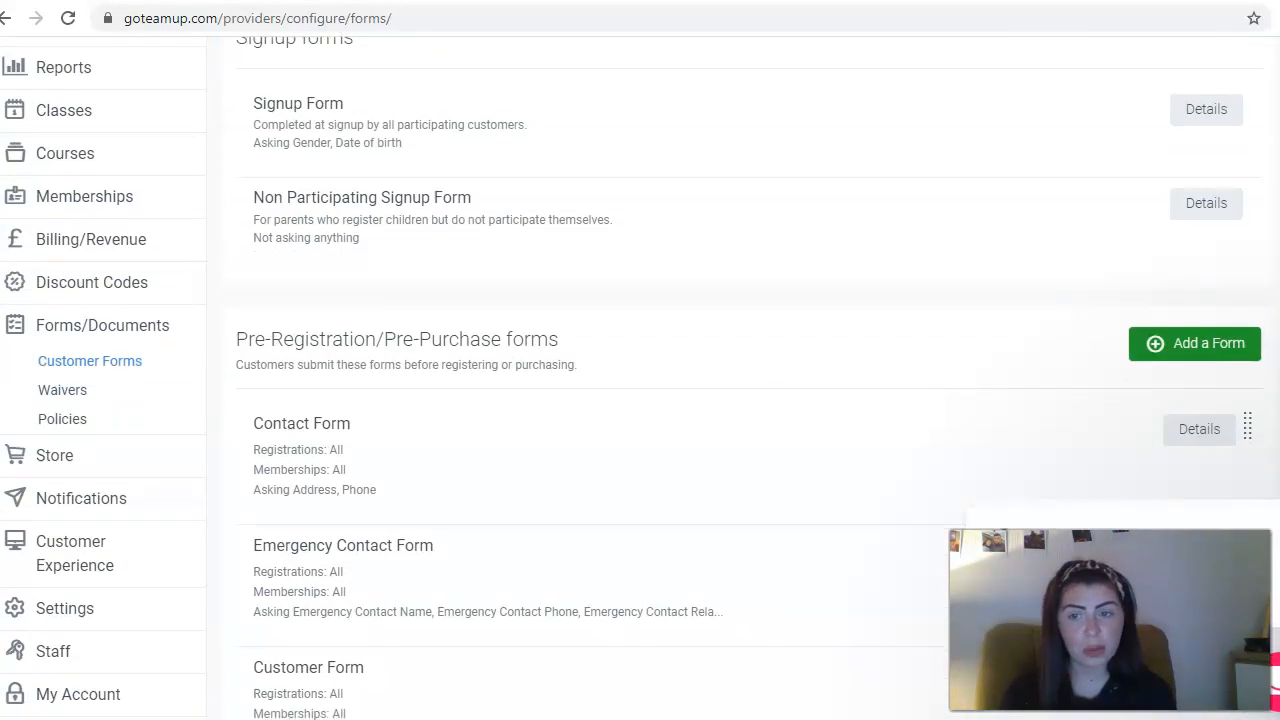
scroll("down", 3)
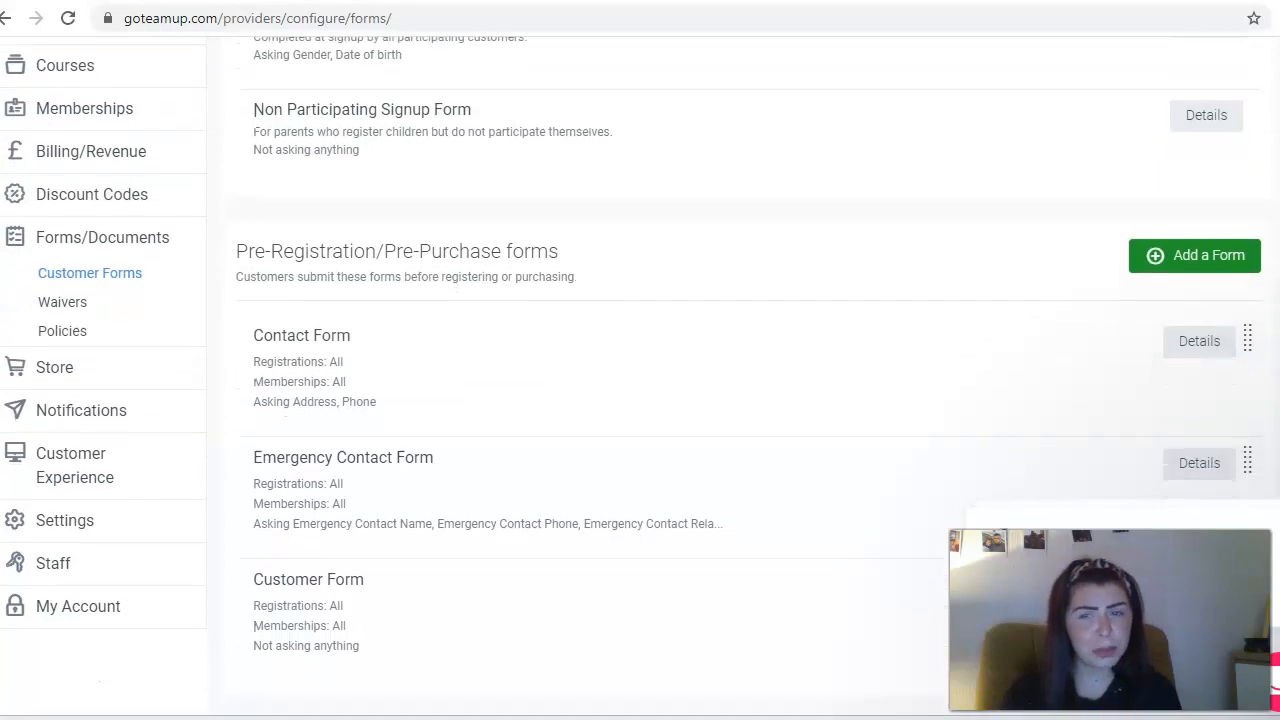
scroll("down", 3)
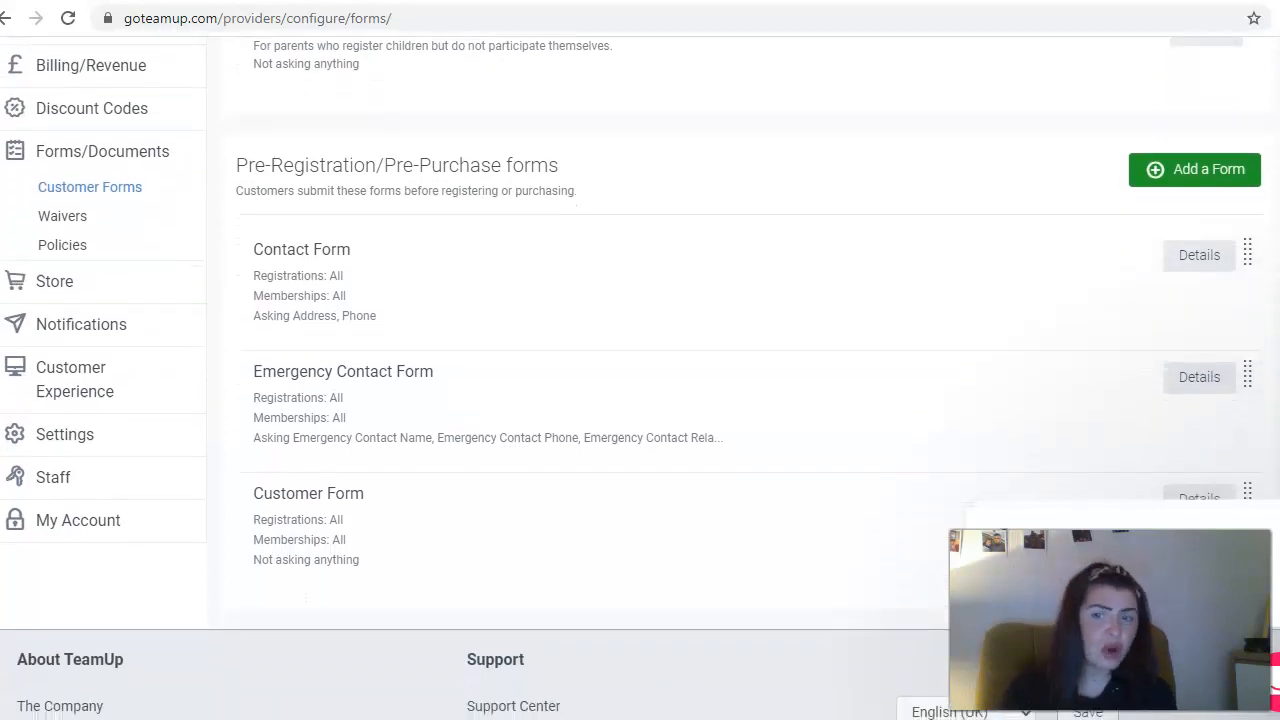
scroll("down", 3)
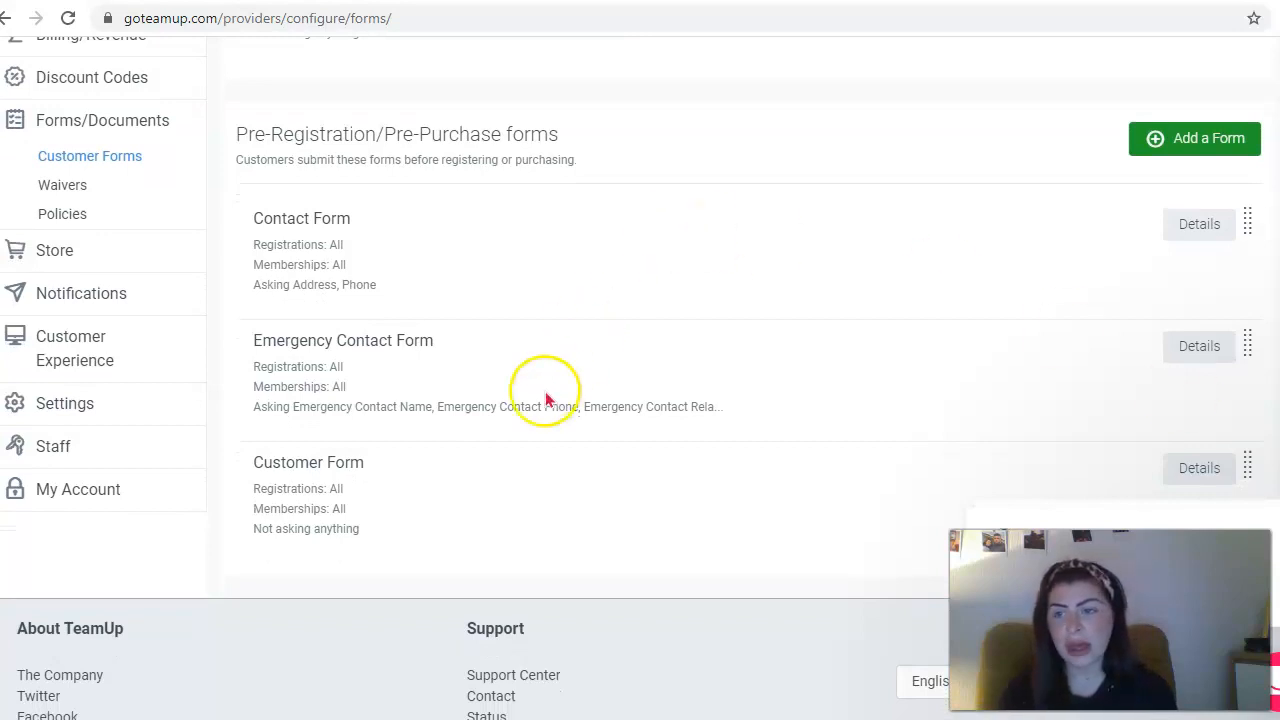
mouse_move(204, 336)
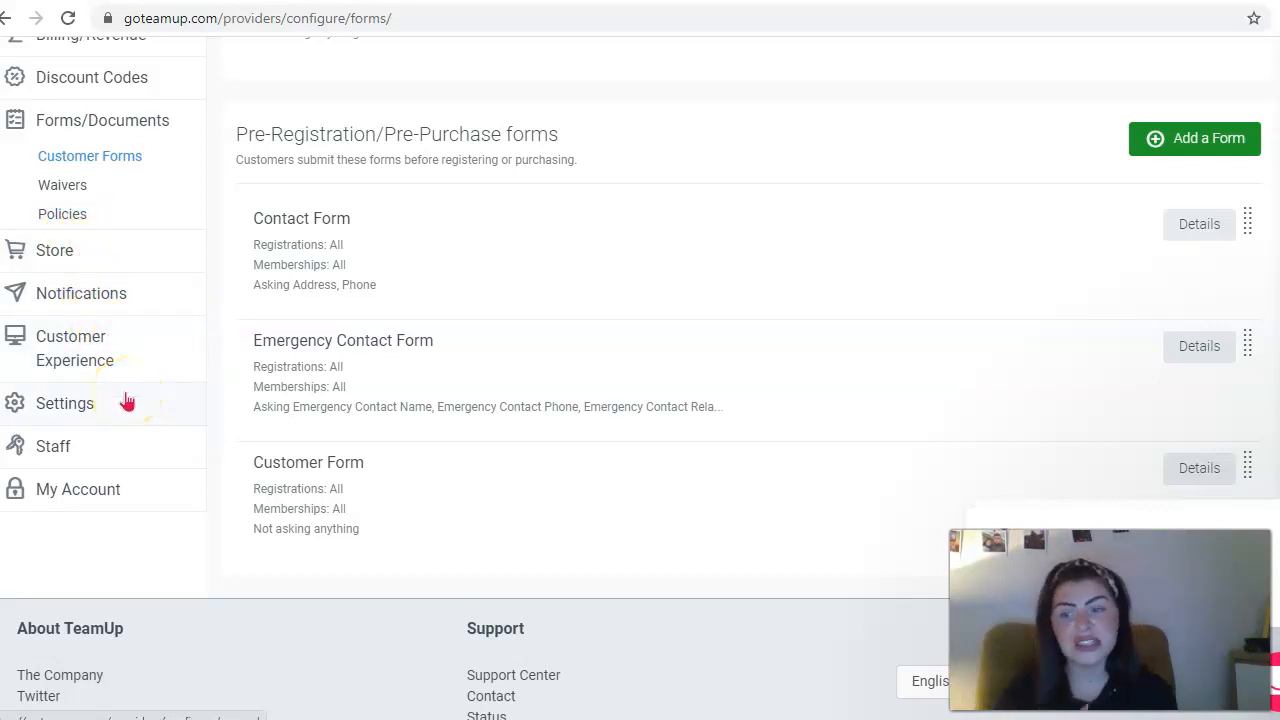
mouse_move(54, 446)
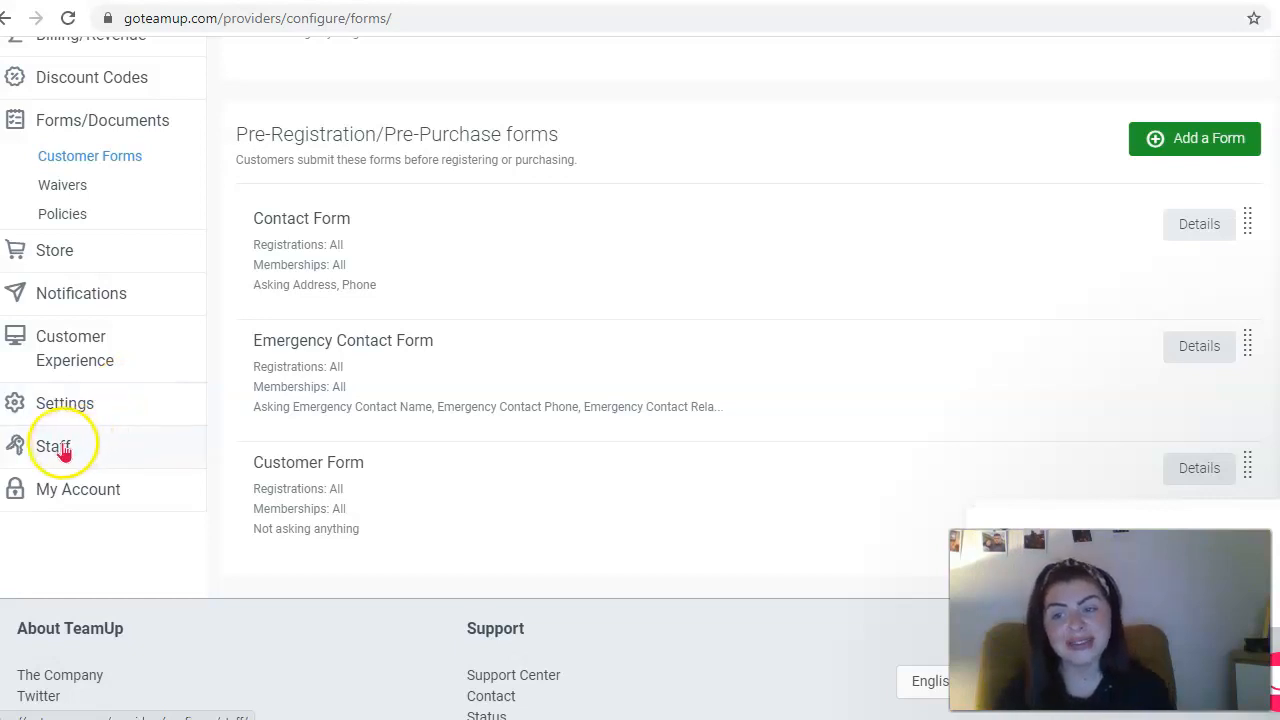
Show the Staff page listing the single owner and instructor.
left_click(52, 446)
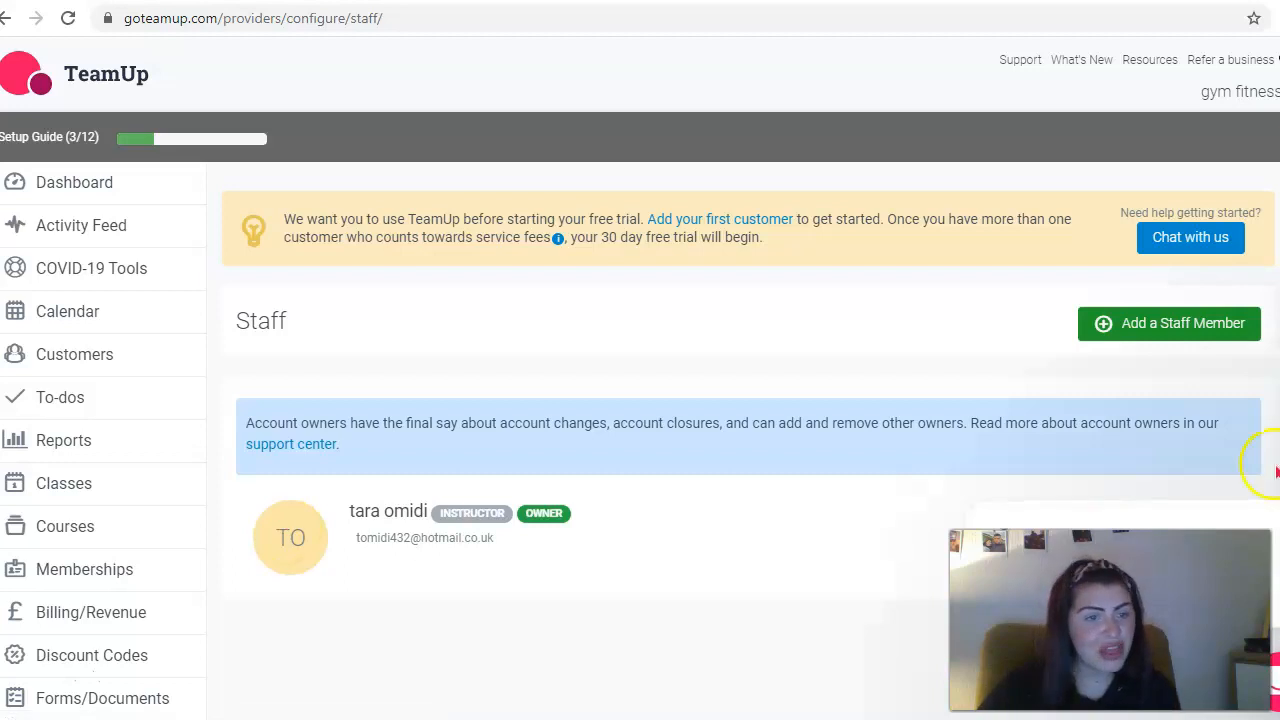
scroll("down", 3)
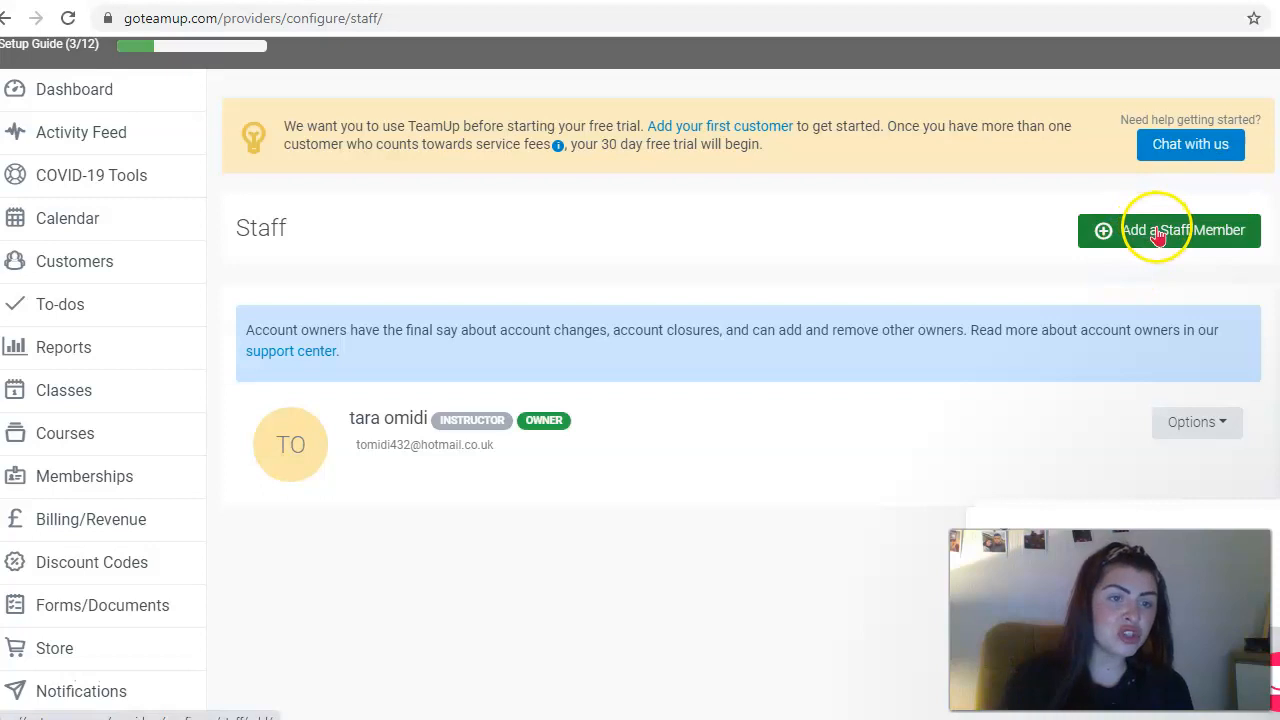
Review the Add a Staff Member form's fields and permission options.
left_click(1168, 230)
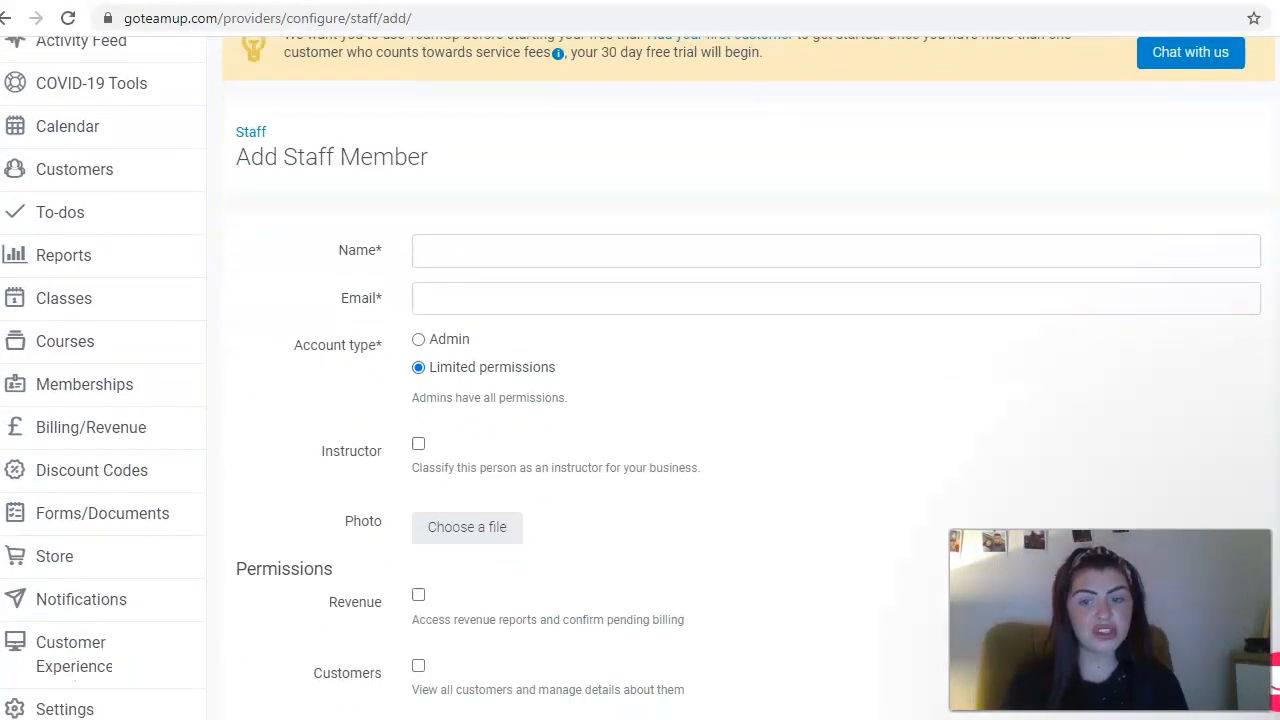
scroll("down", 3)
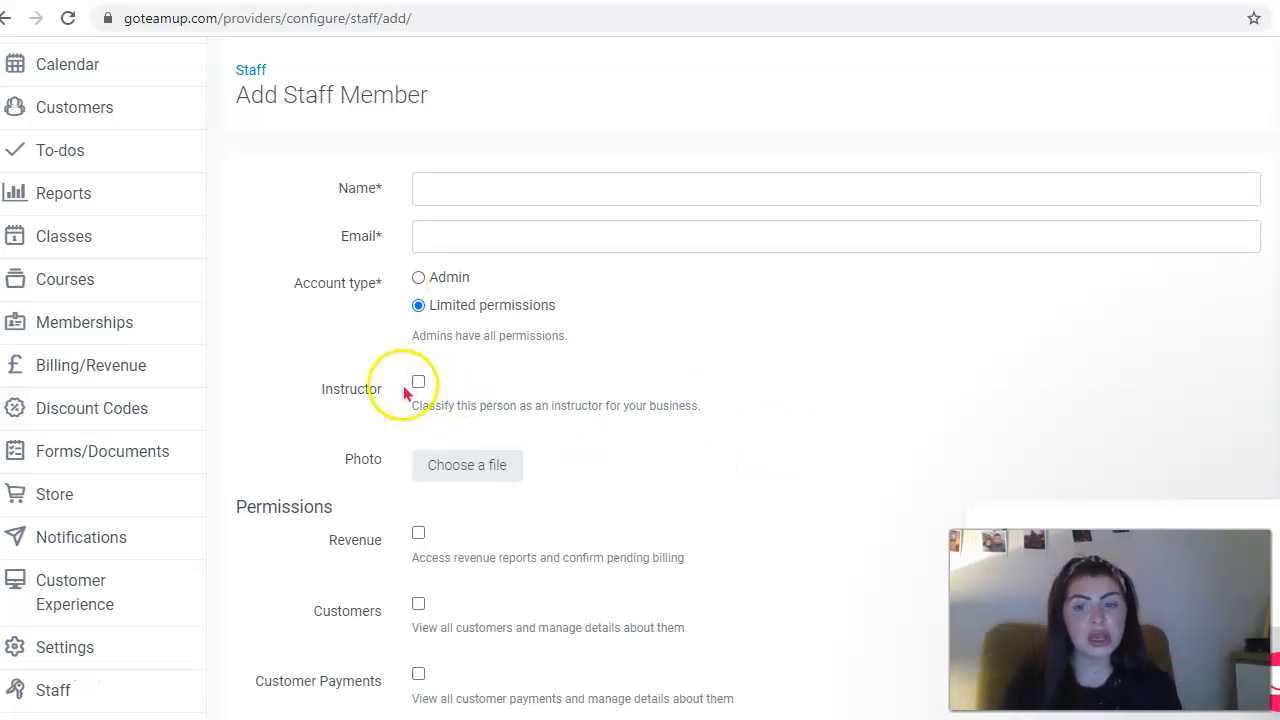
mouse_move(536, 410)
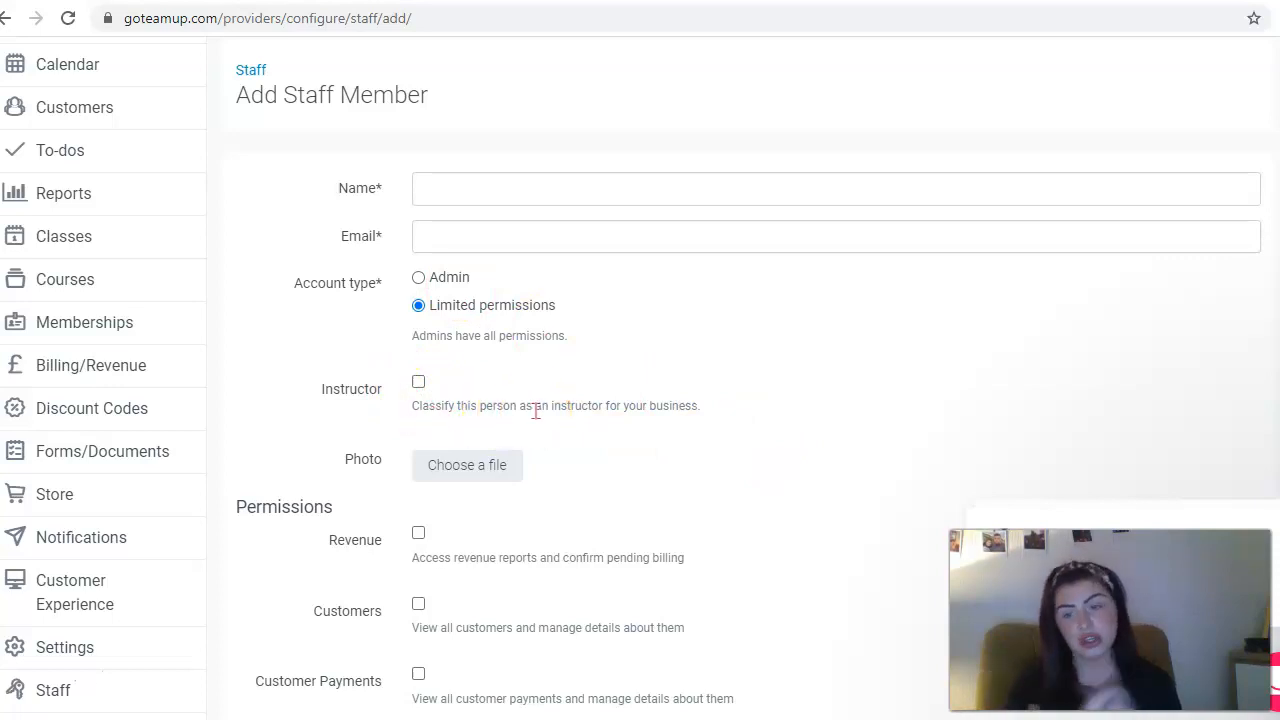
scroll("down", 3)
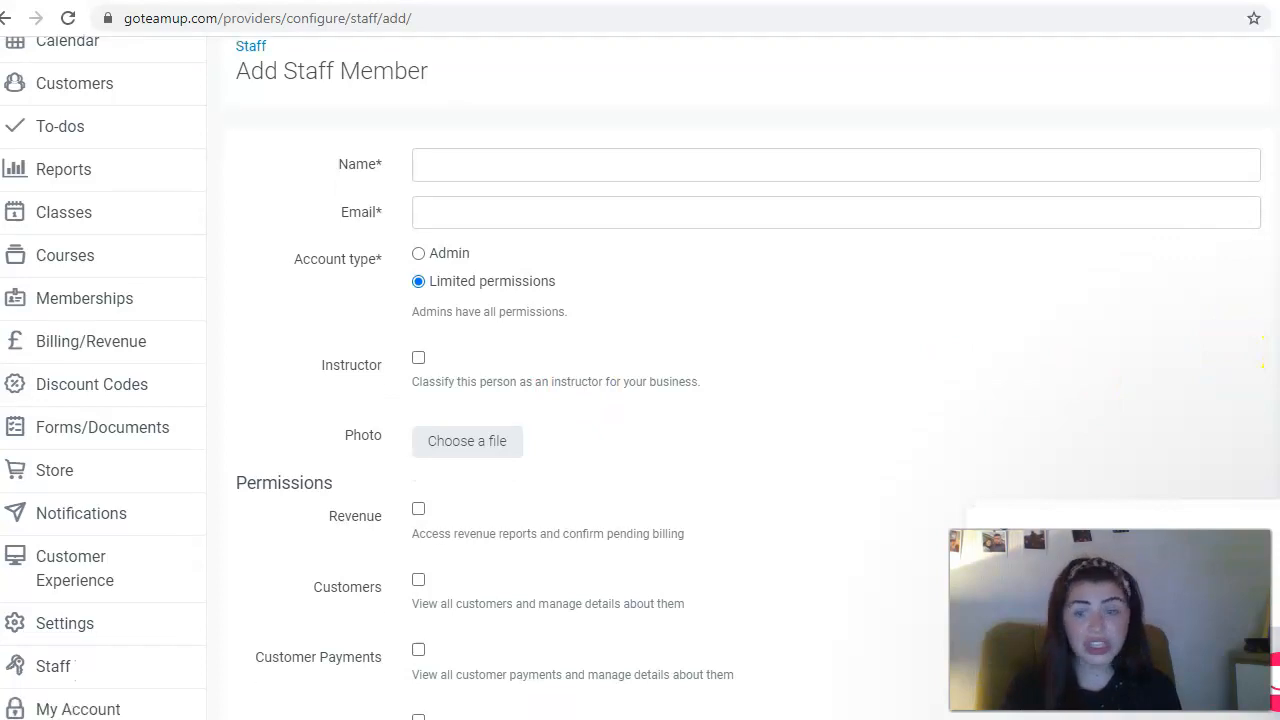
scroll("down", 3)
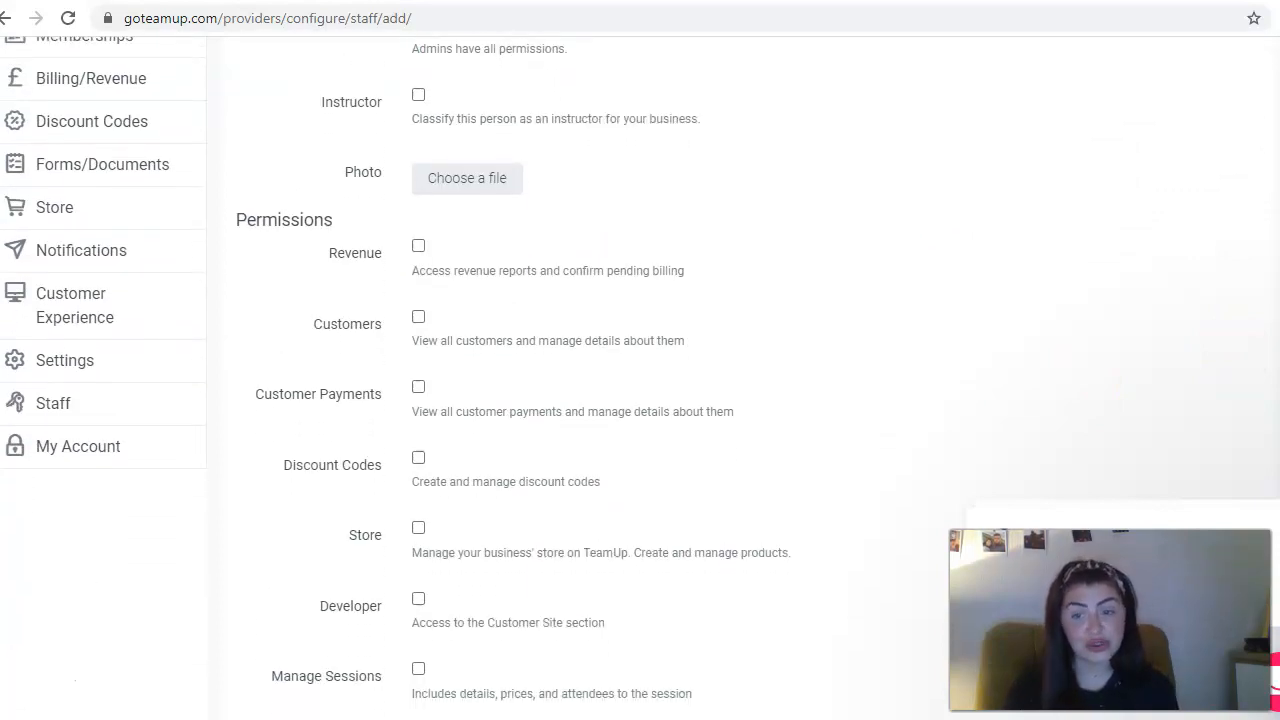
scroll("down", 3)
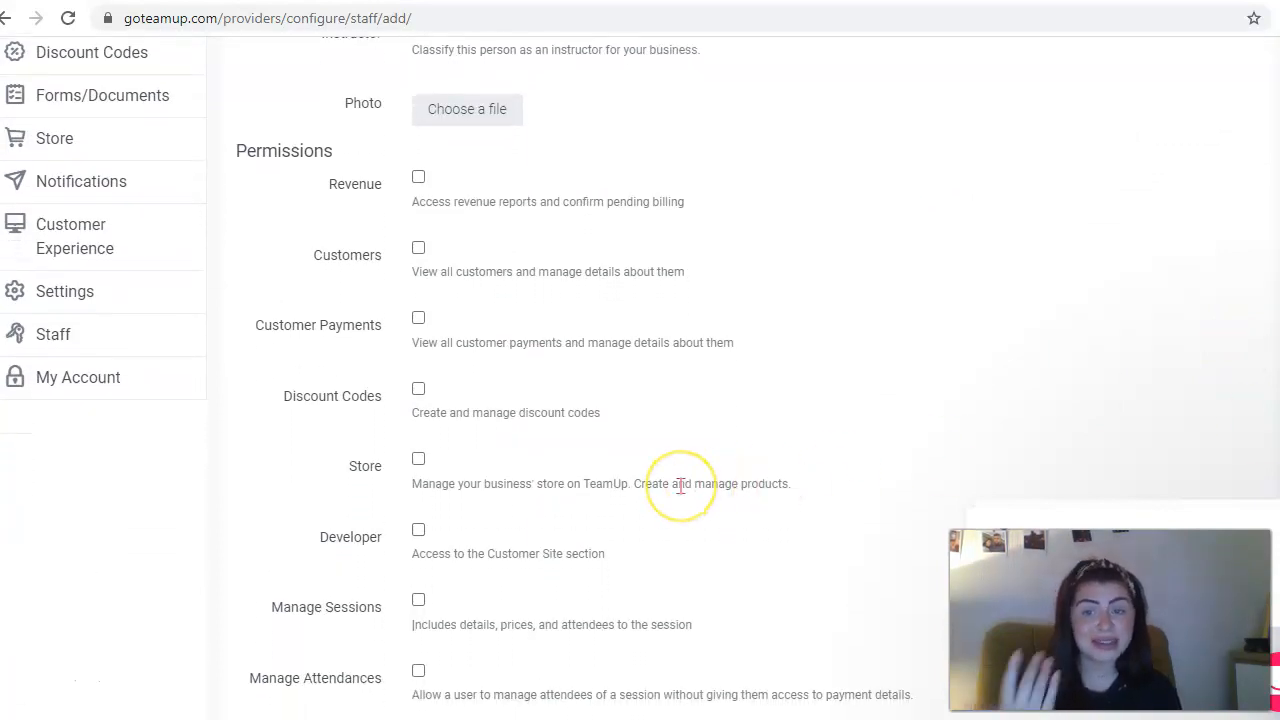
mouse_move(920, 440)
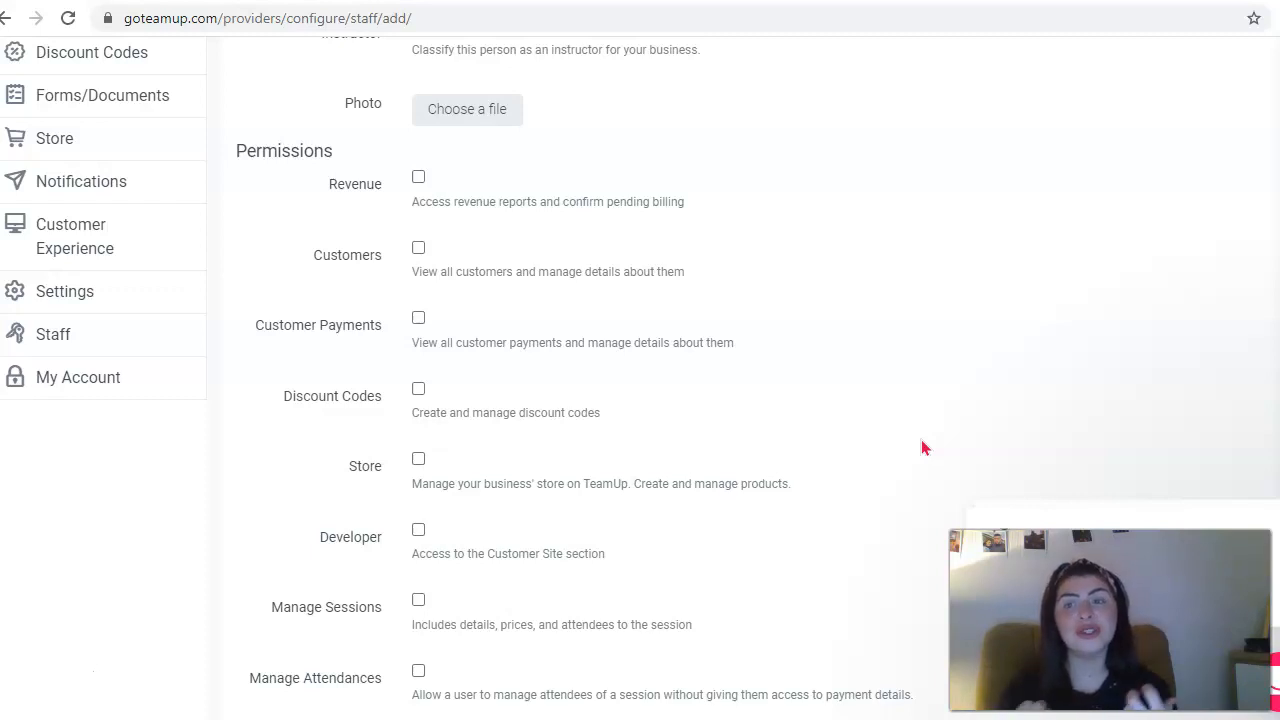
scroll("down", 3)
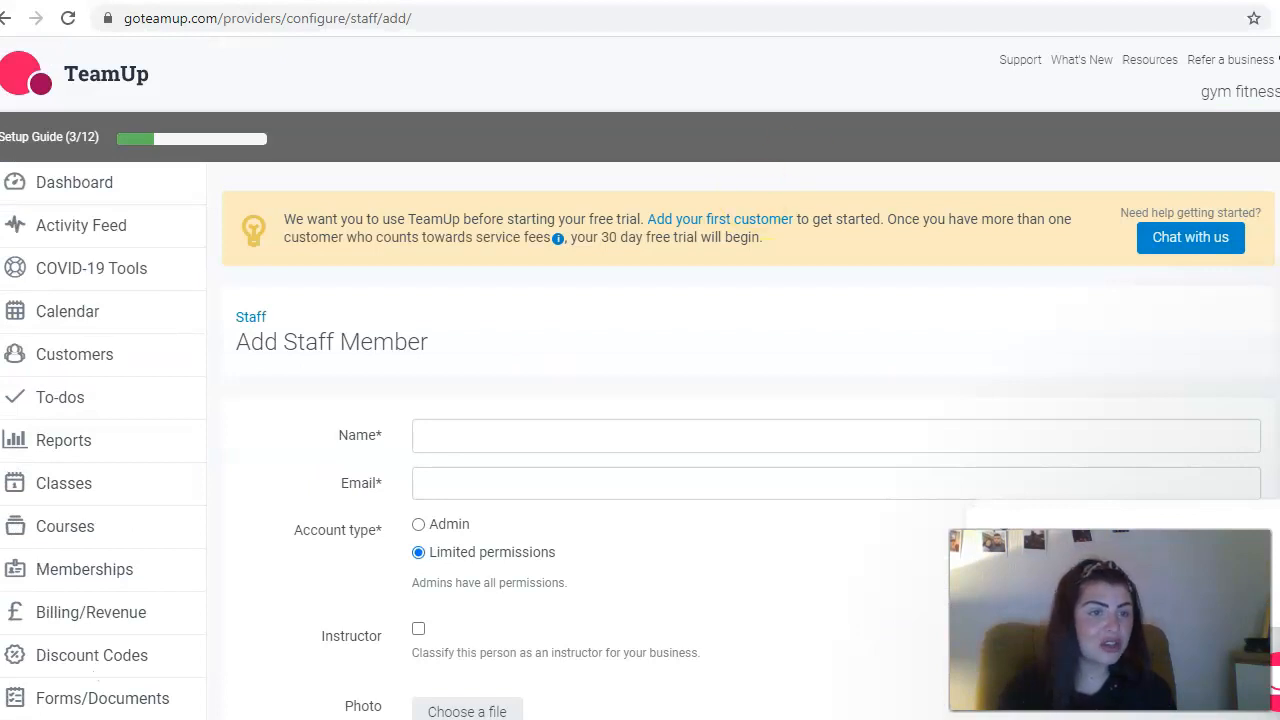
scroll("down", 3)
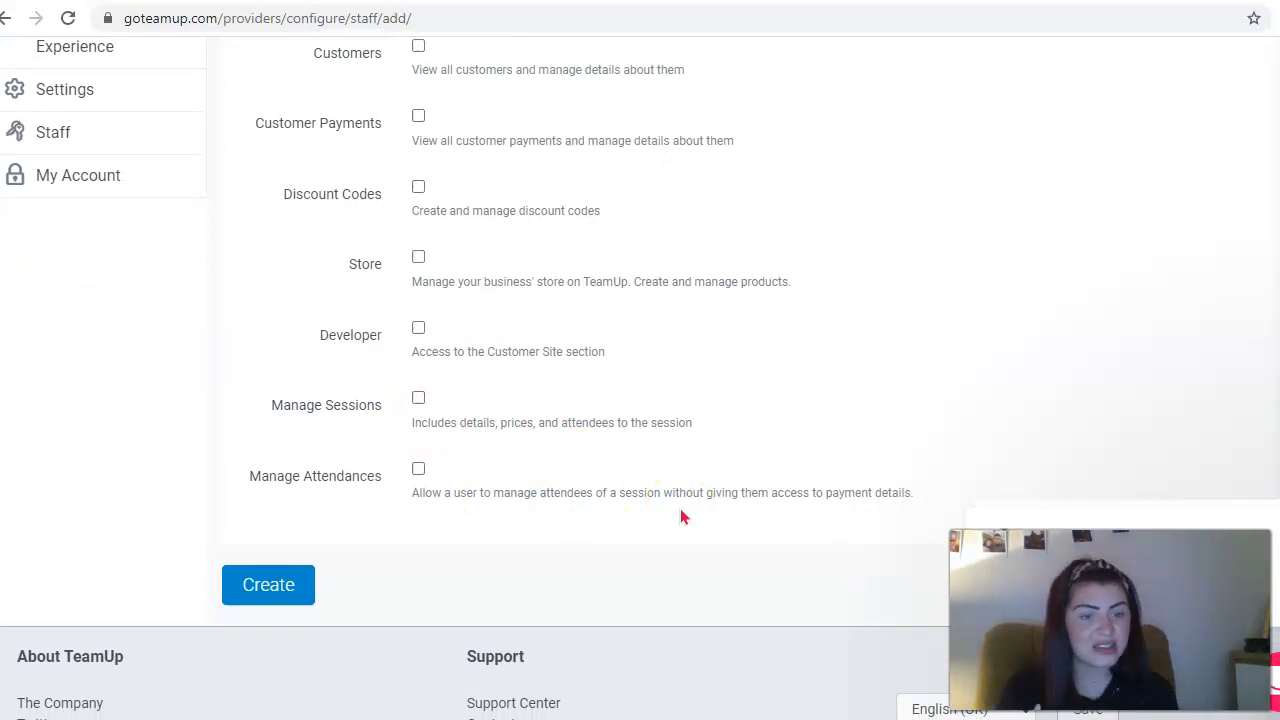
Leave the staff form and return to the business dashboard.
left_click(268, 584)
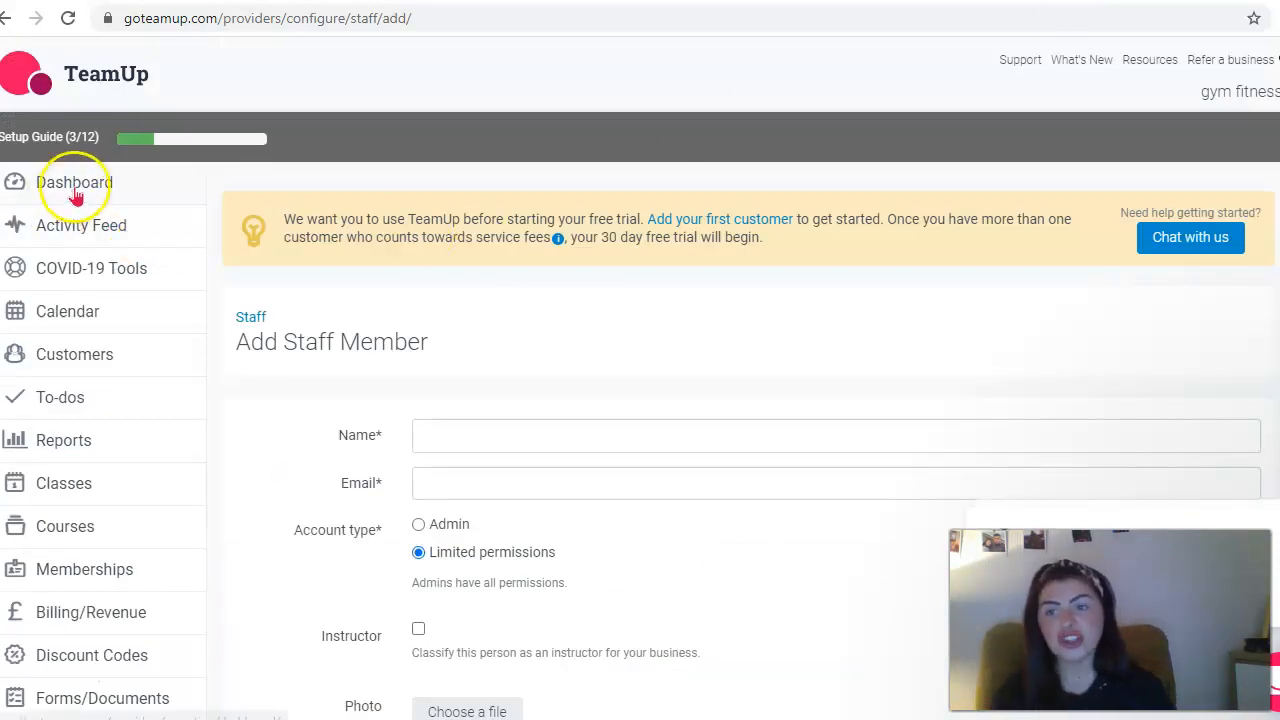
left_click(74, 182)
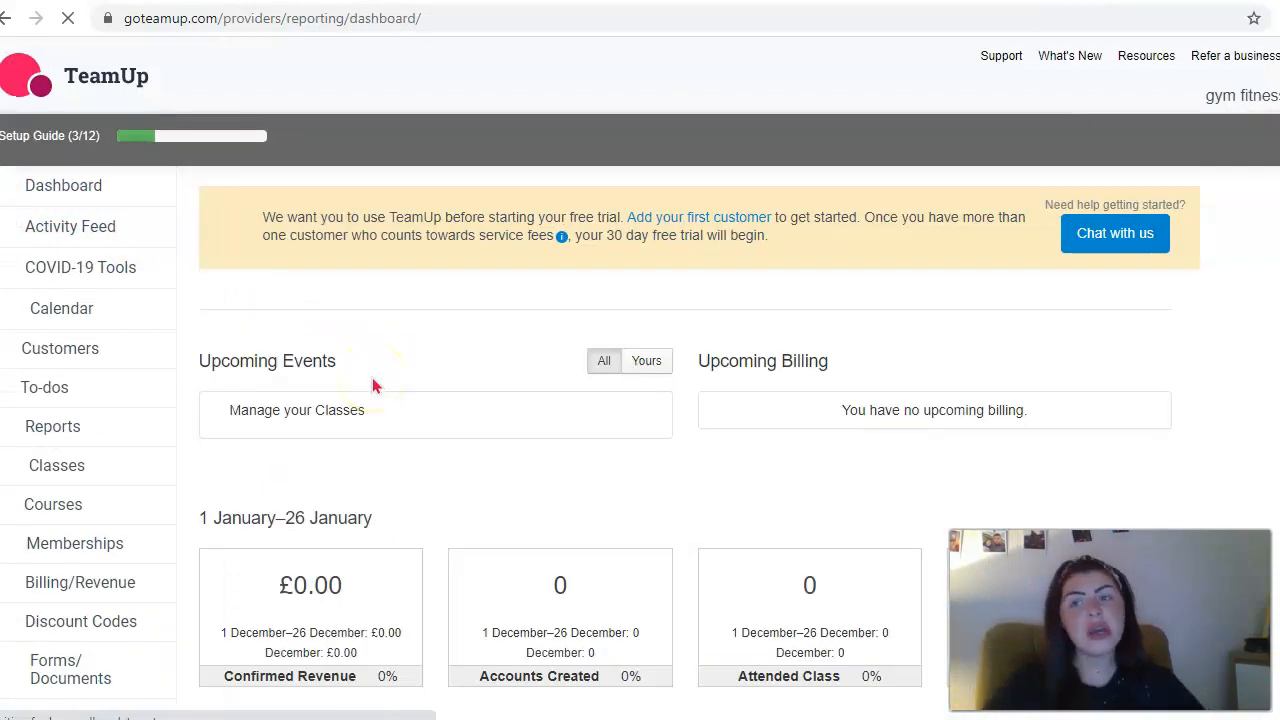